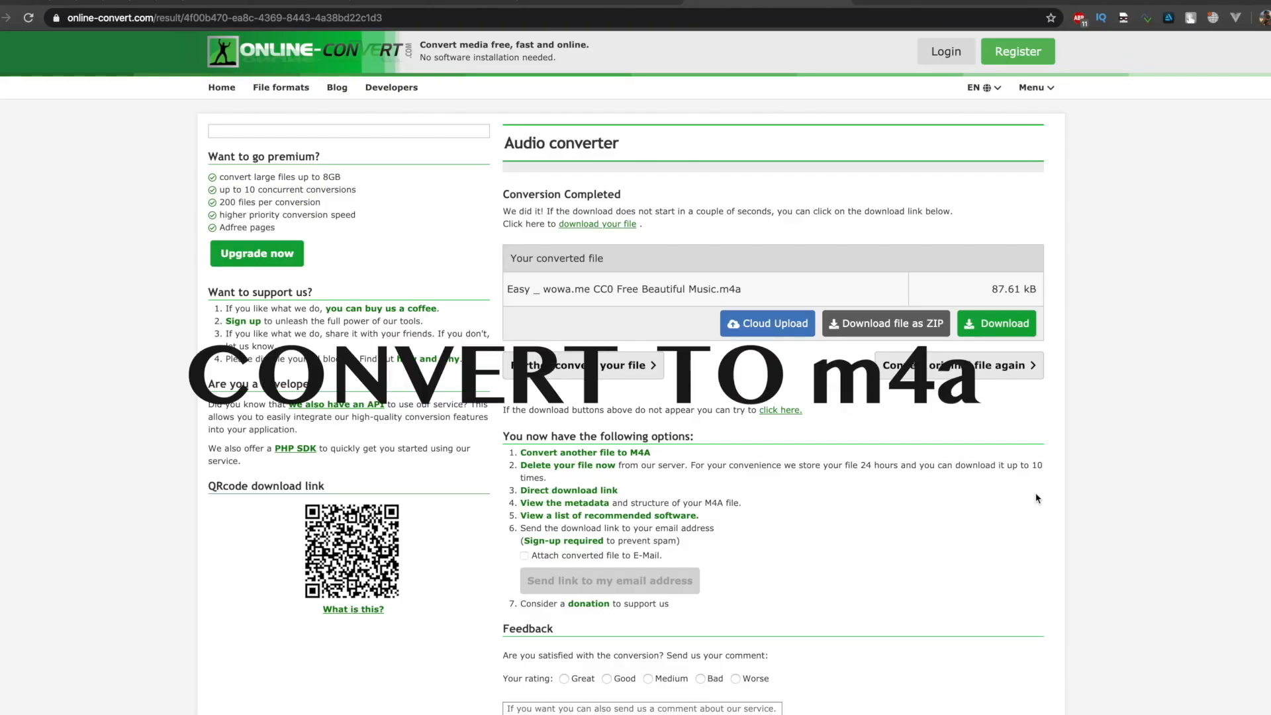
pyautogui.moveTo(1129, 271)
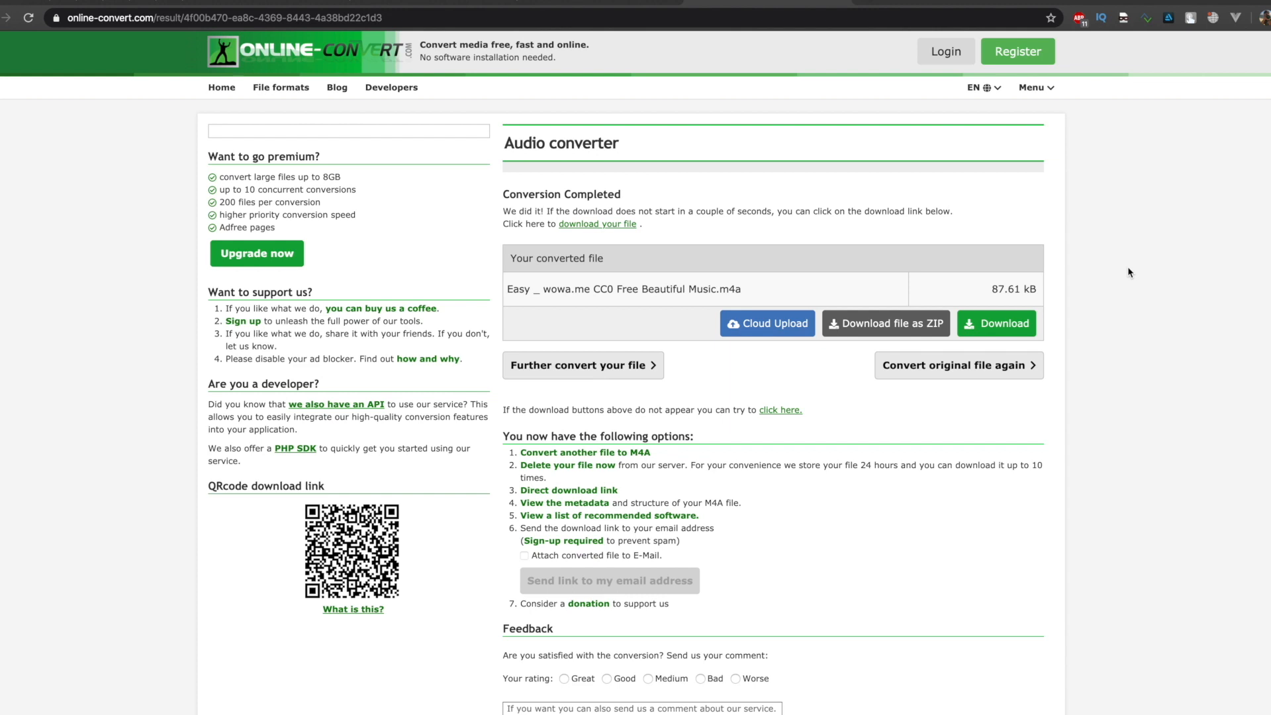
pyautogui.moveTo(775, 99)
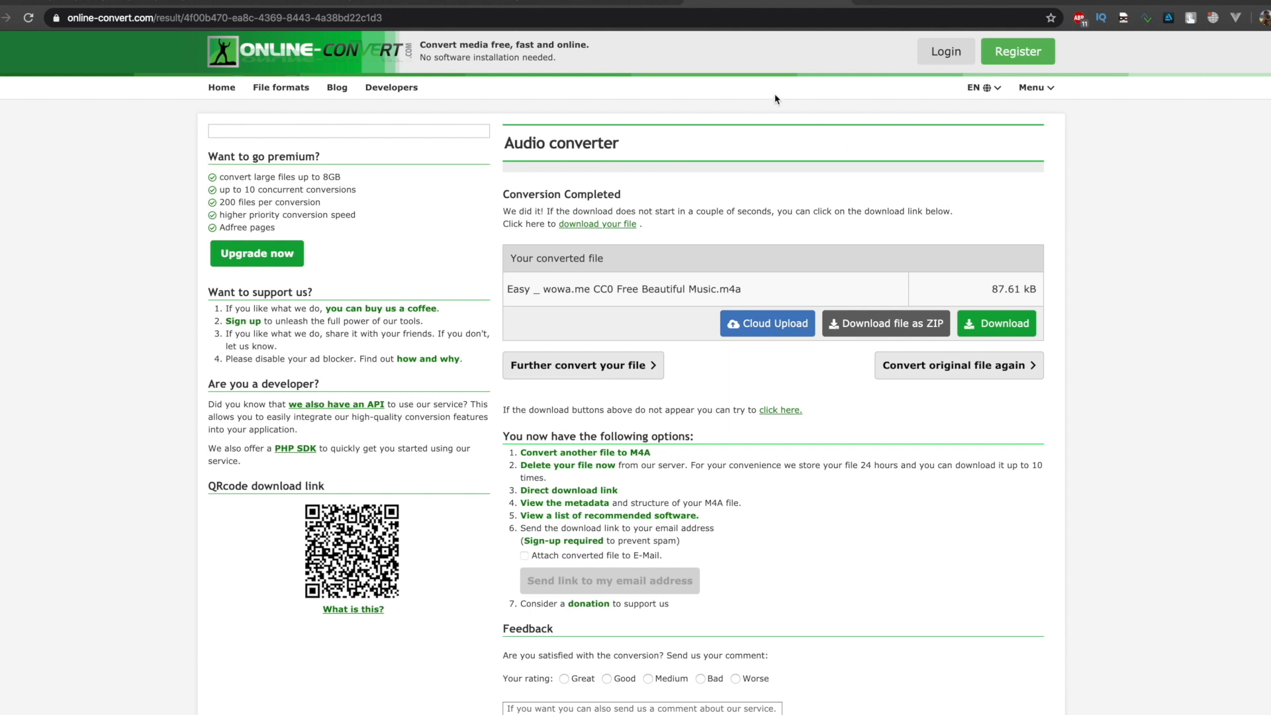
pyautogui.moveTo(870, 5)
pyautogui.write('convert mp3')
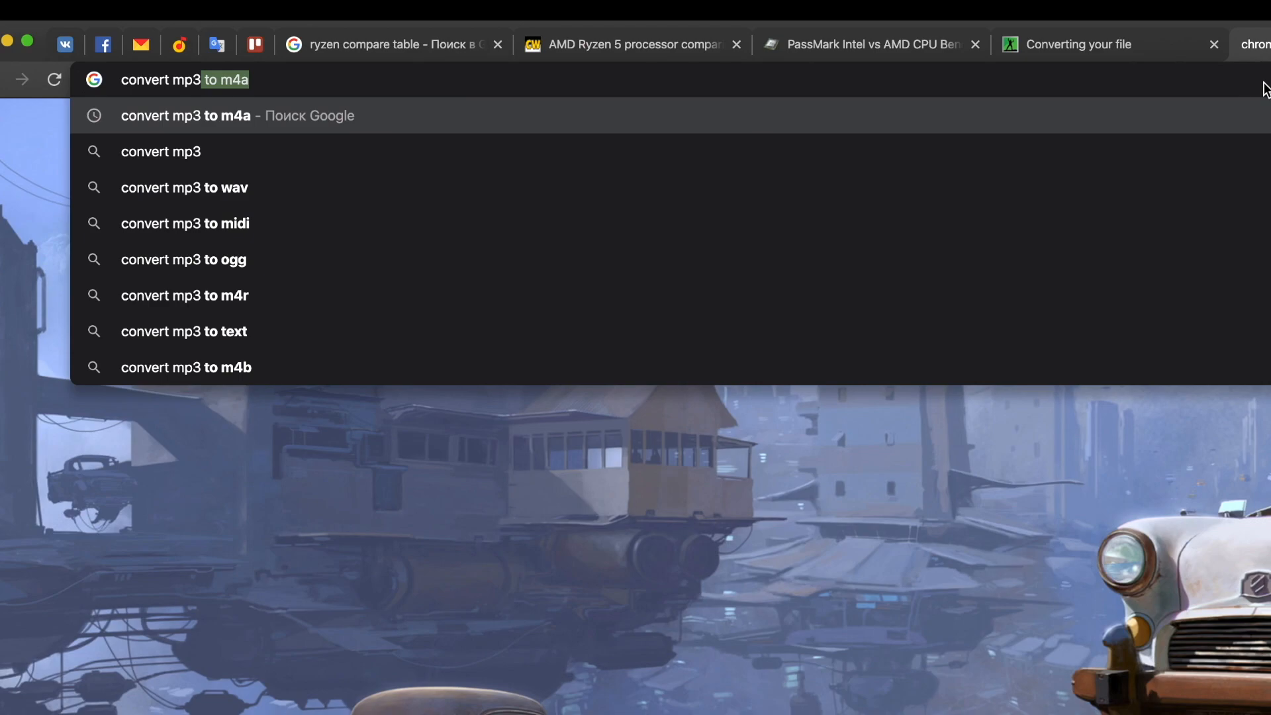
# Run the Google search for converting MP3 to M4A and look through the results.
pyautogui.press('Enter')
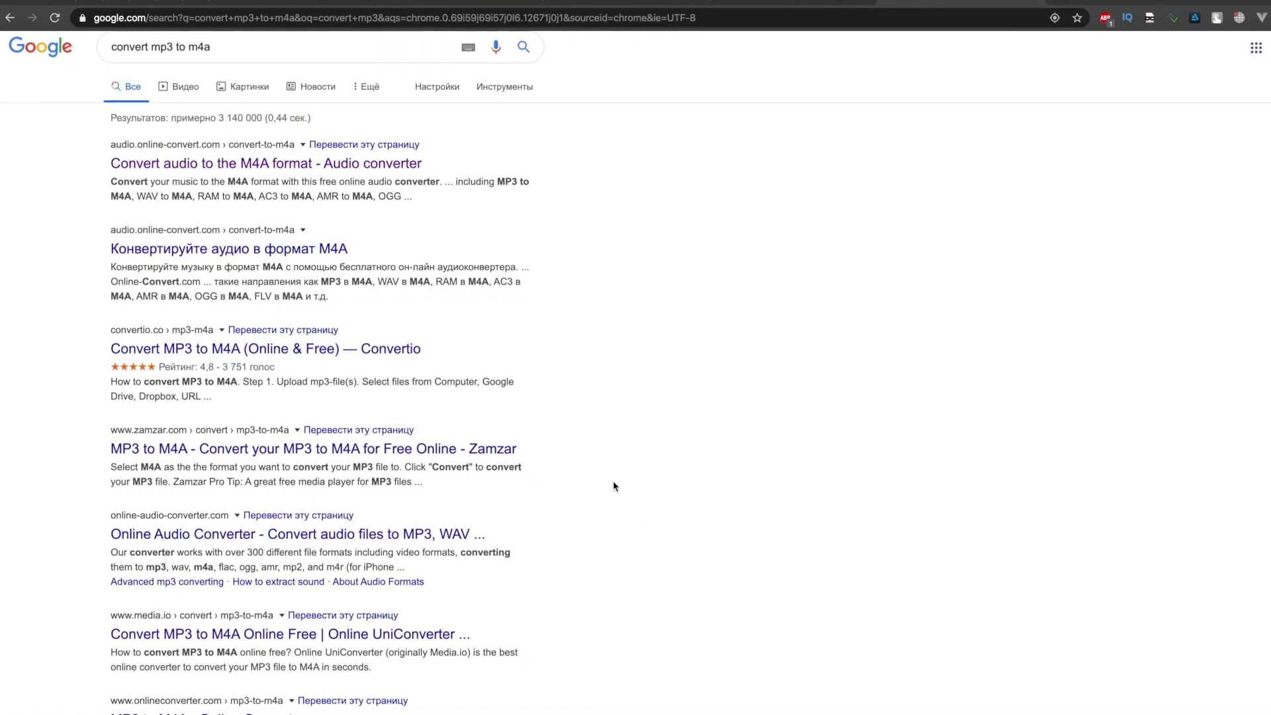
pyautogui.scroll(-3)
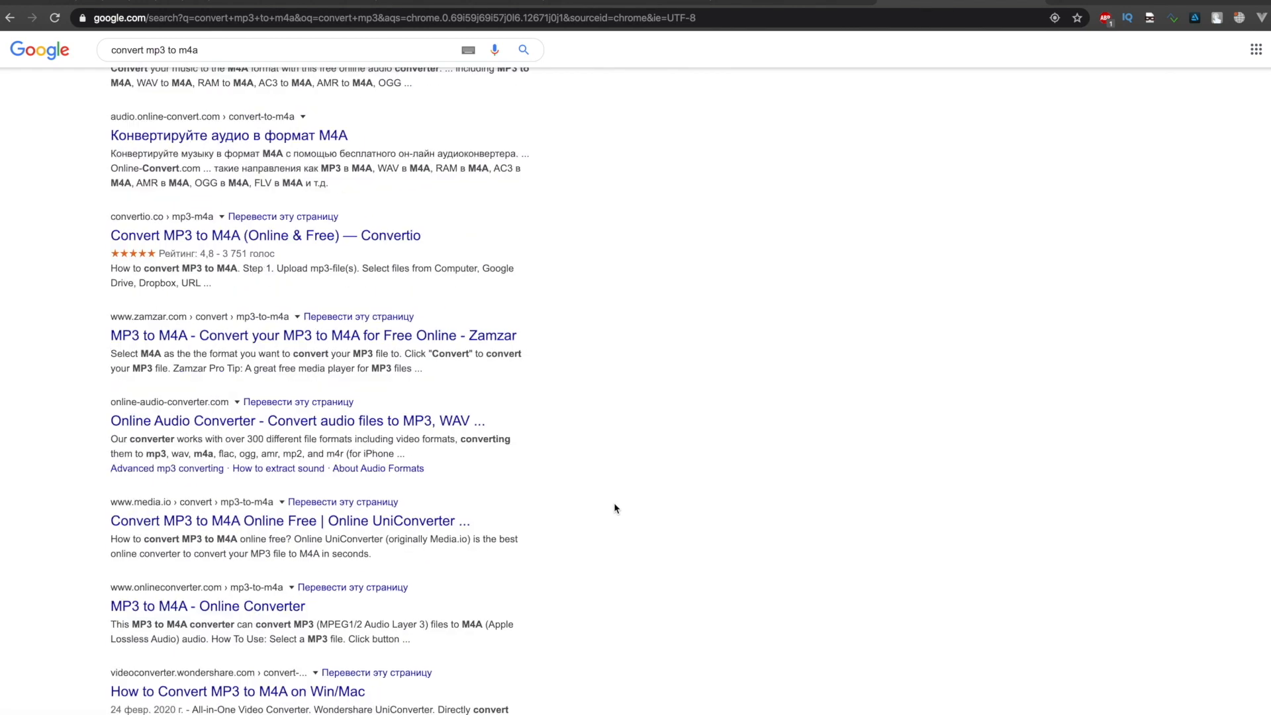
pyautogui.scroll(3)
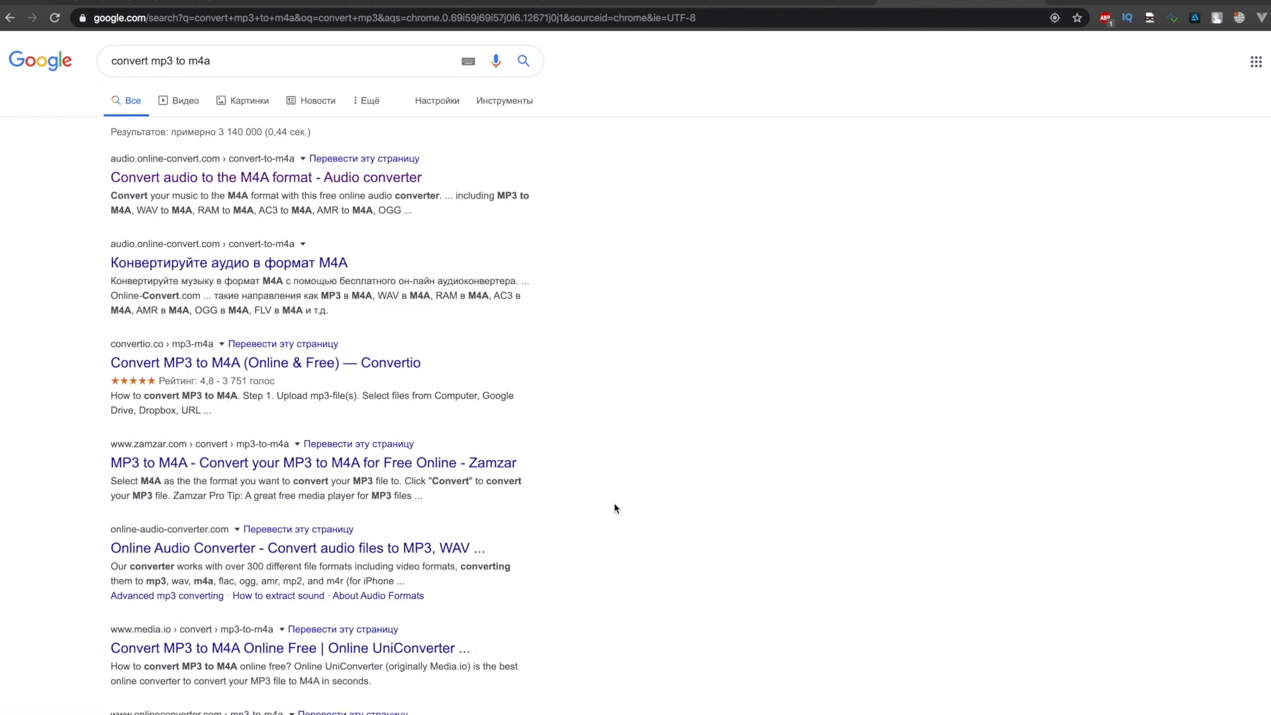
# Open Online-Convert's 'Convert audio to the M4A format' page from the results.
pyautogui.click(265, 176)
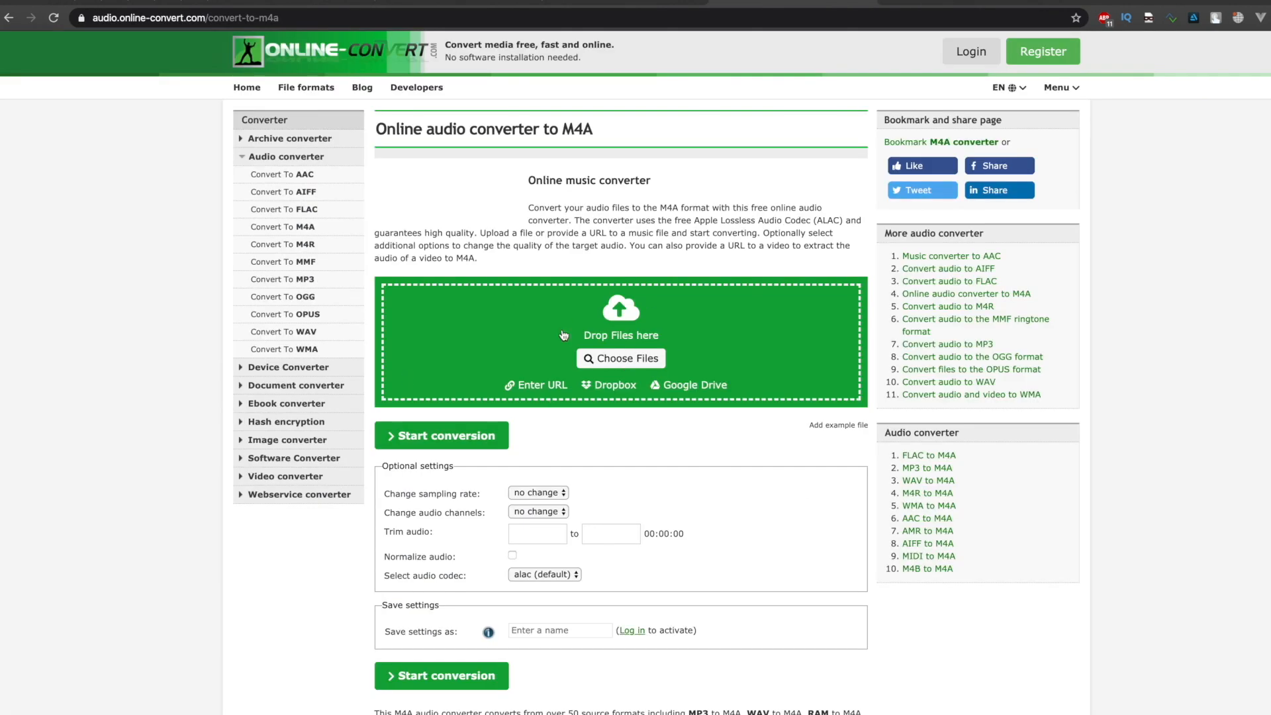
pyautogui.moveTo(421, 63)
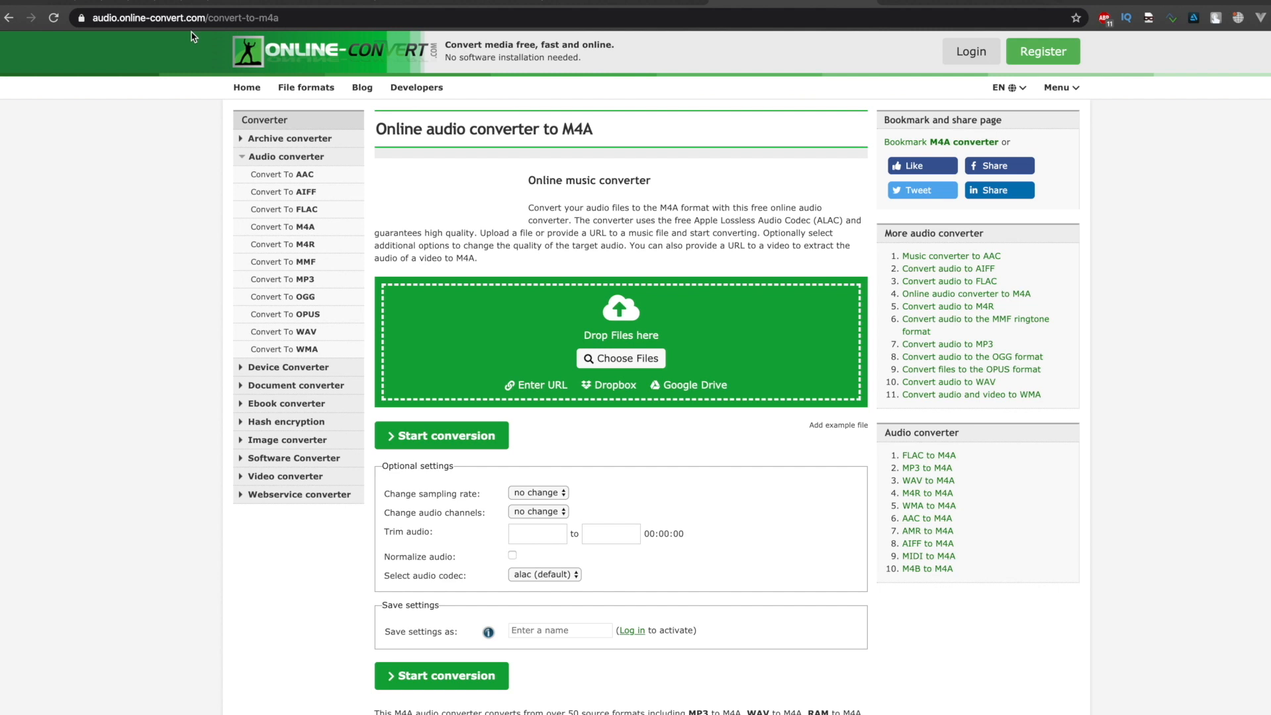
pyautogui.moveTo(565, 345)
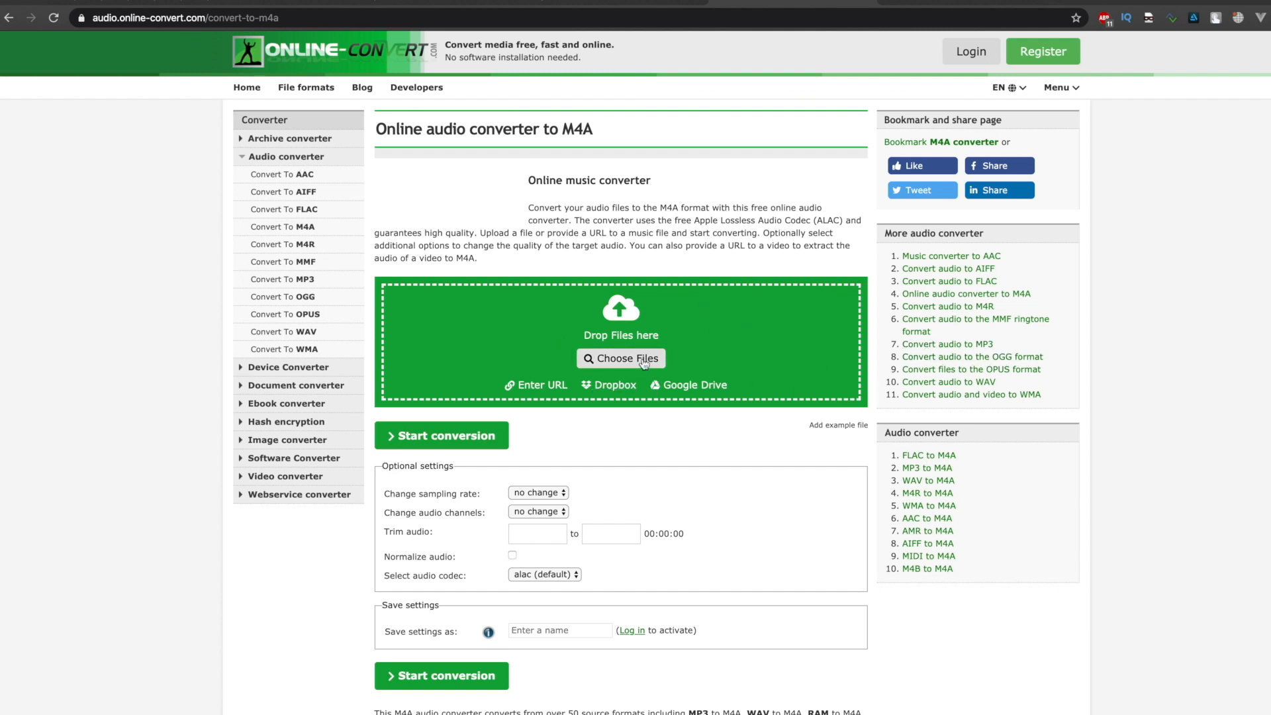
pyautogui.moveTo(807, 373)
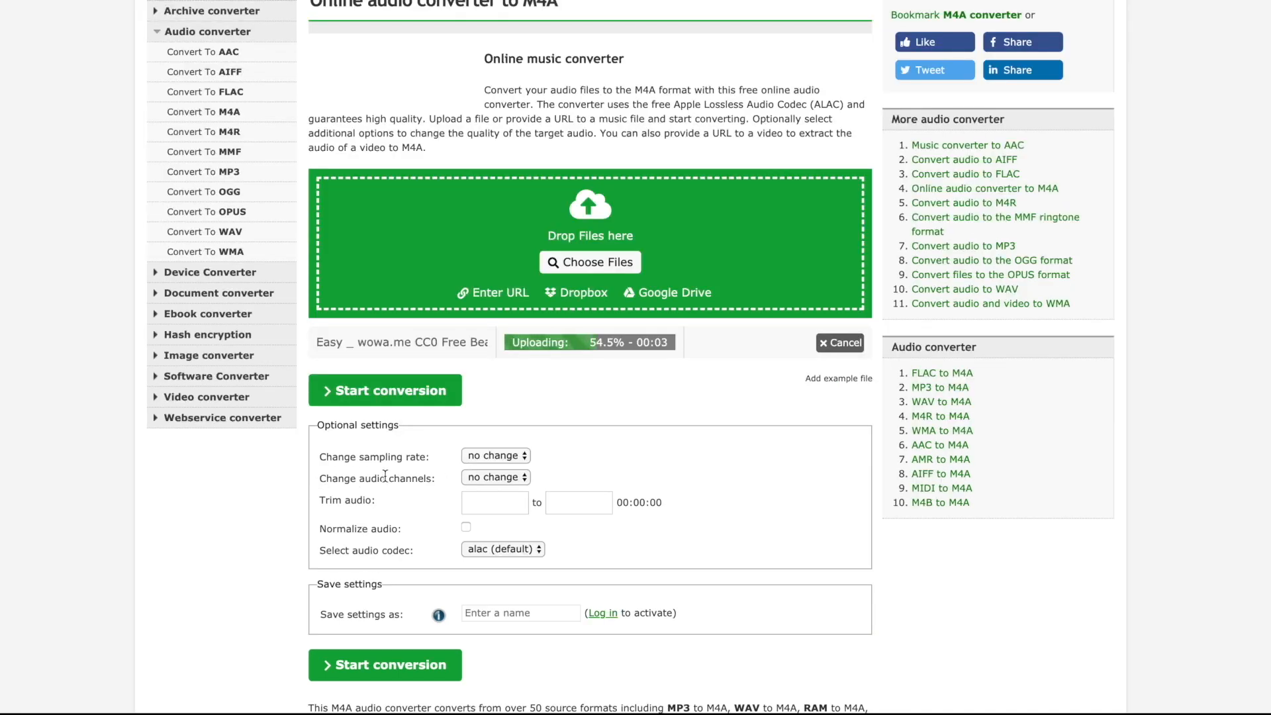
# Set the output sampling rate to 44100 Hz and the audio channels to mono.
pyautogui.click(493, 454)
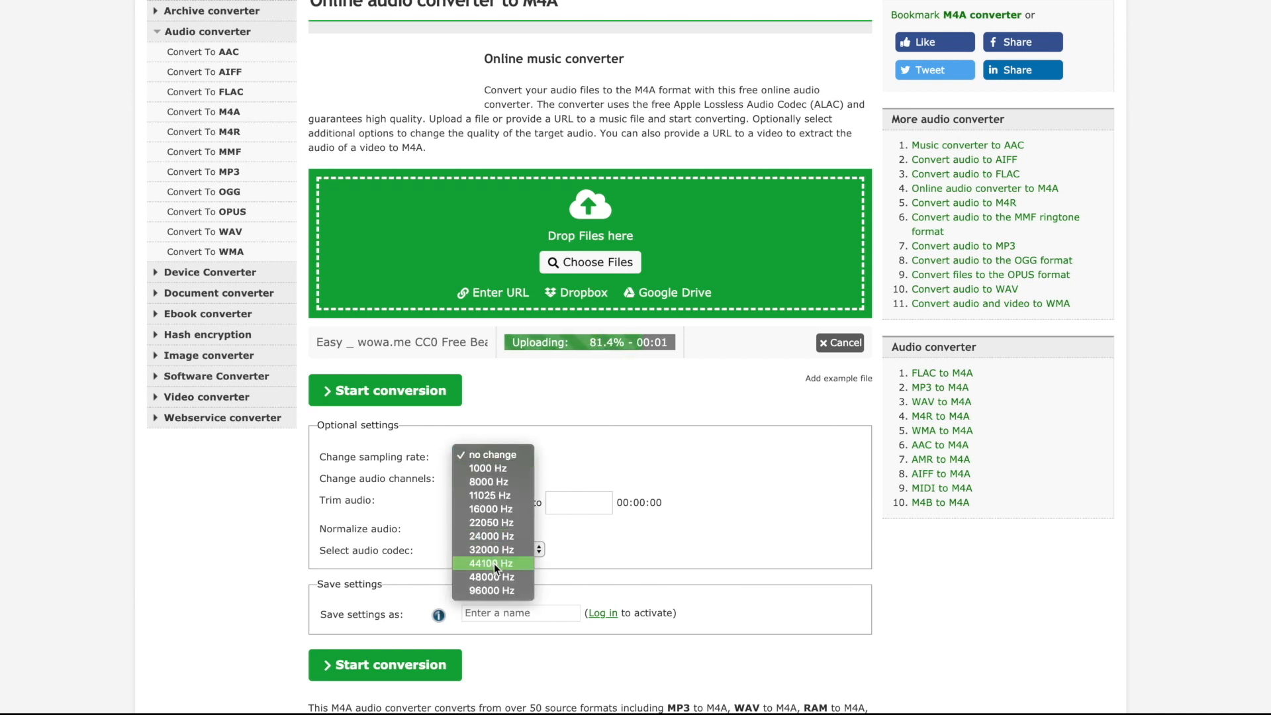
pyautogui.click(490, 562)
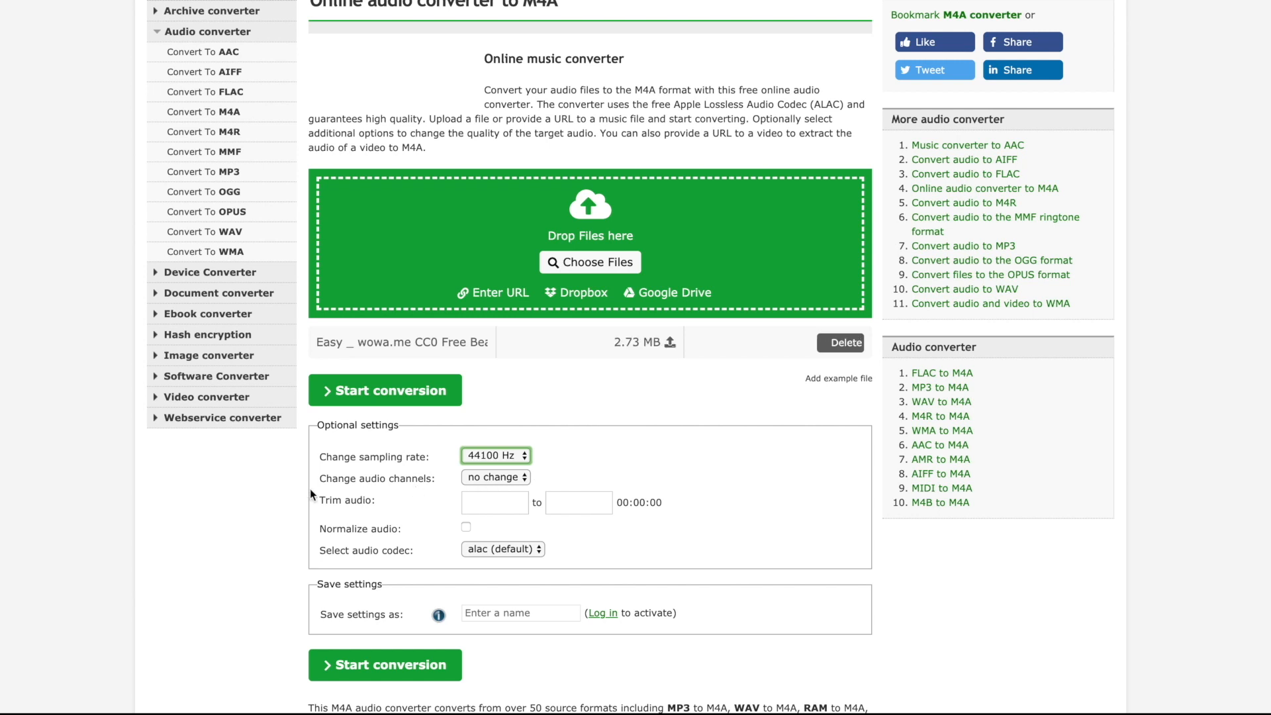
pyautogui.click(495, 476)
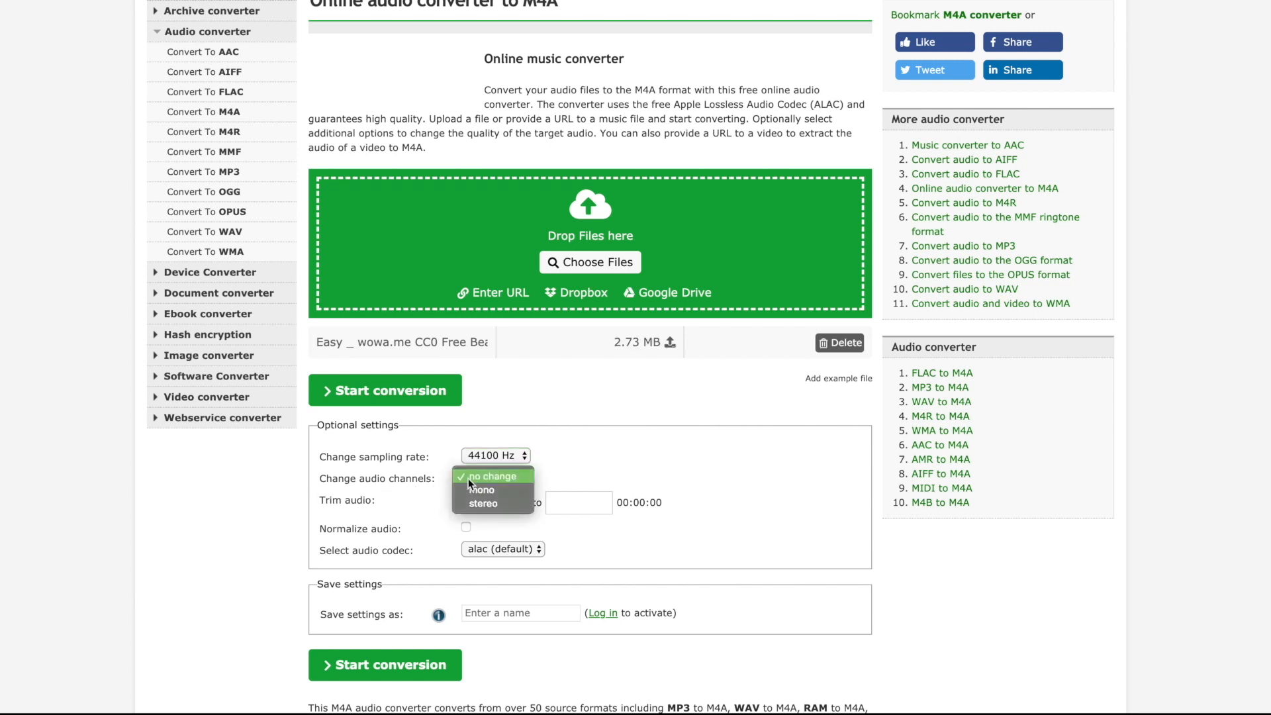
pyautogui.click(480, 489)
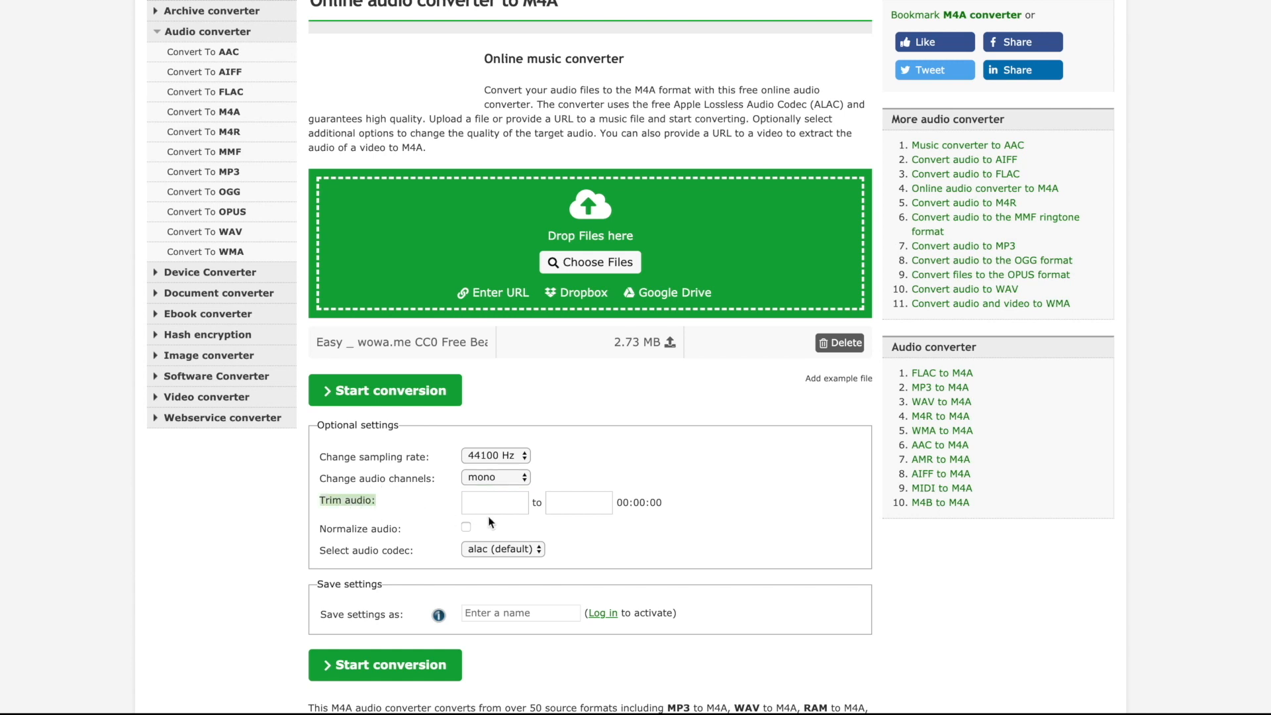
# Trim the audio to 00:00:00–00:00:10 and choose the AAC codec.
pyautogui.click(494, 502)
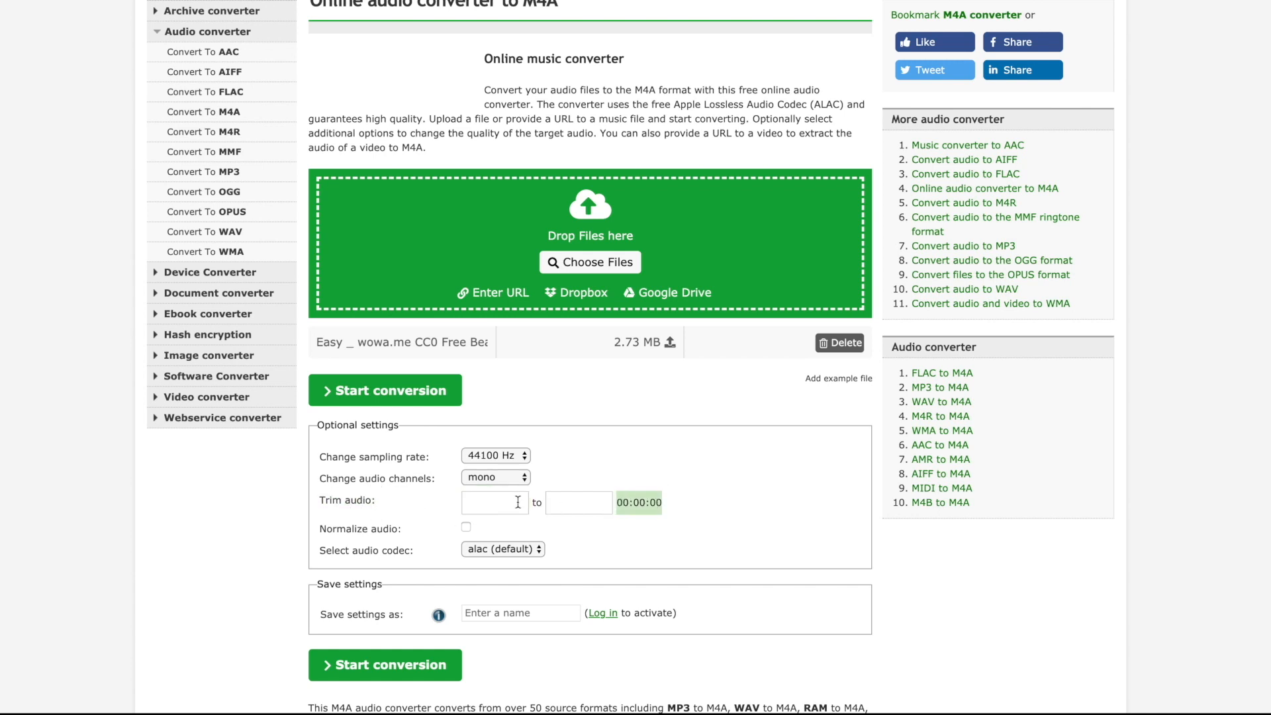
pyautogui.click(494, 503)
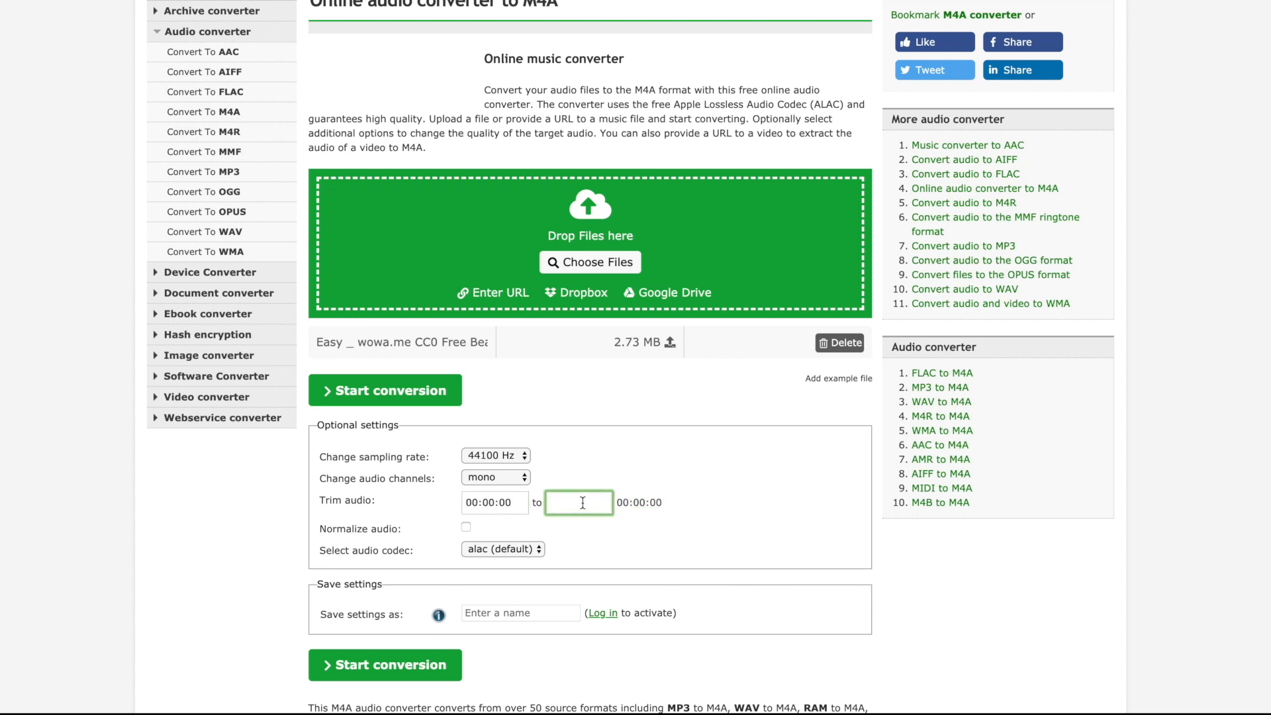
pyautogui.write('00:00:10')
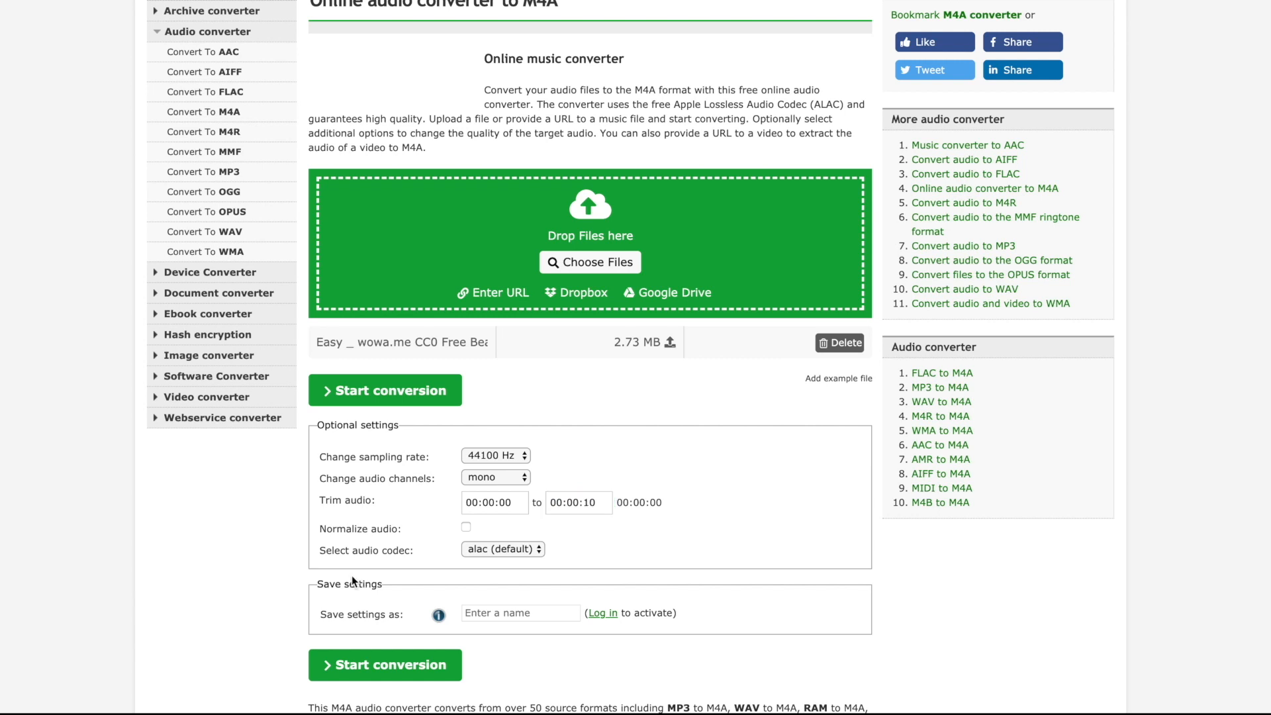
pyautogui.click(503, 548)
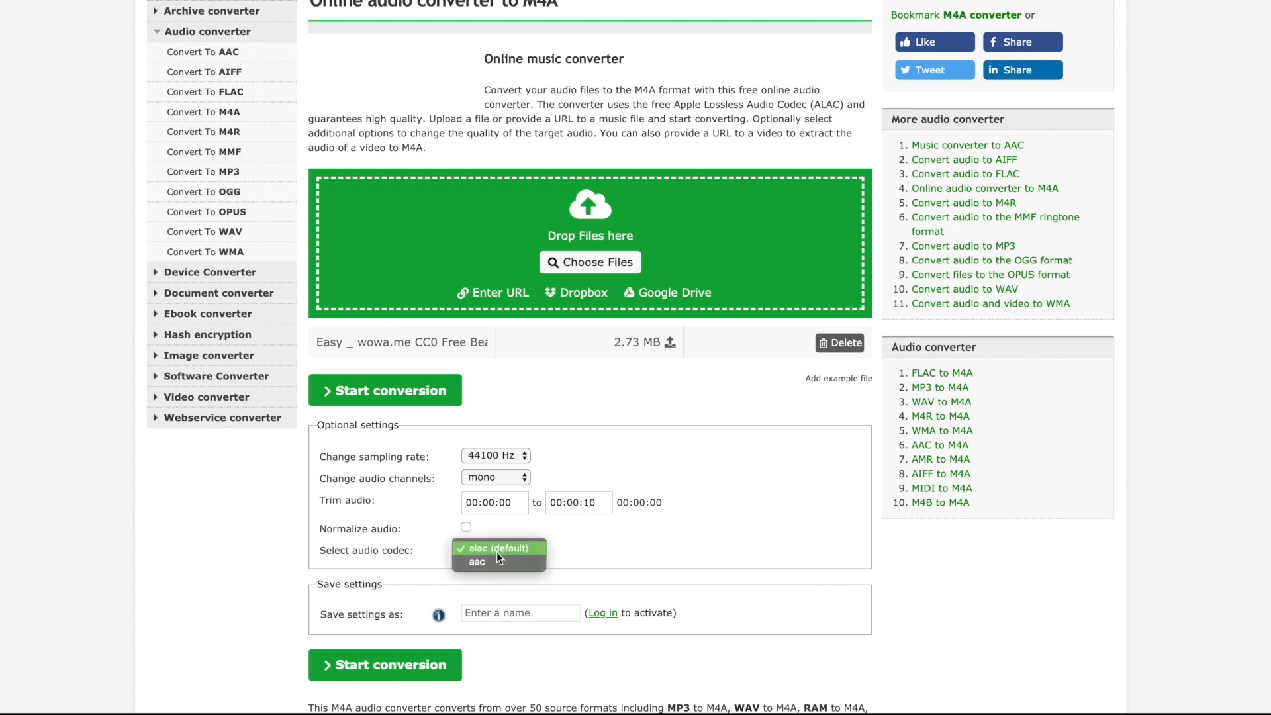
pyautogui.click(476, 561)
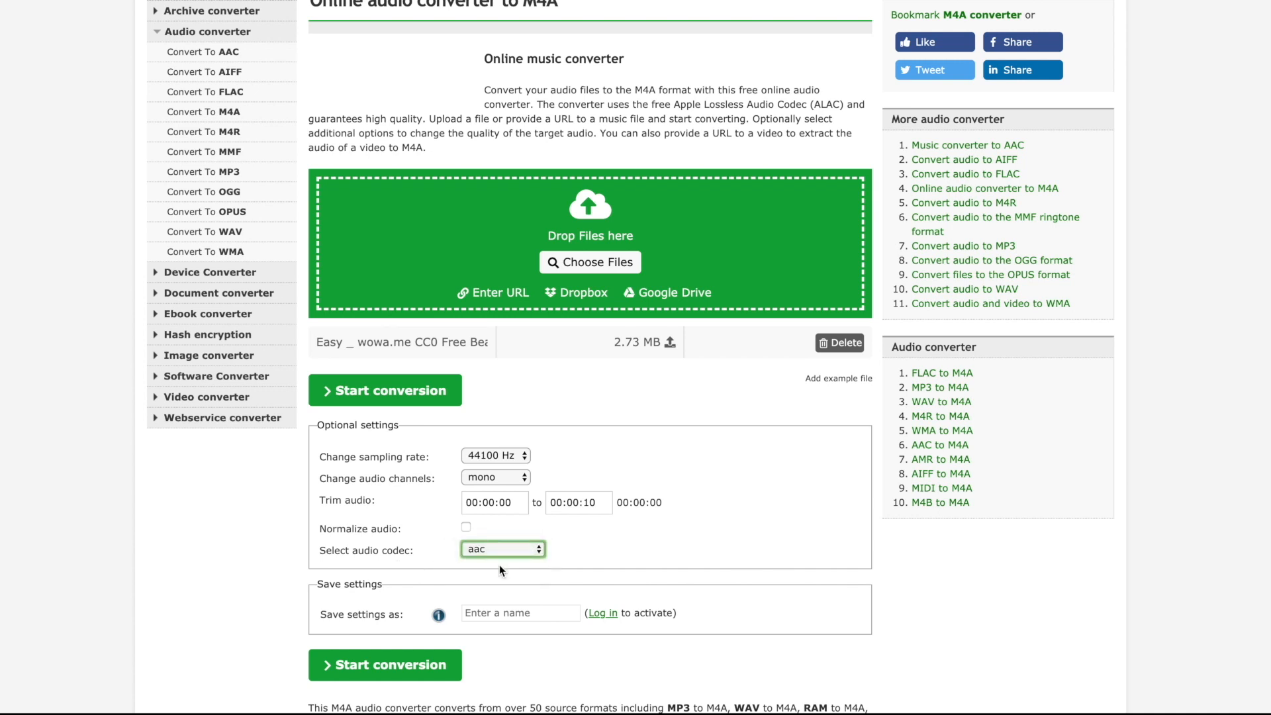
pyautogui.moveTo(815, 461)
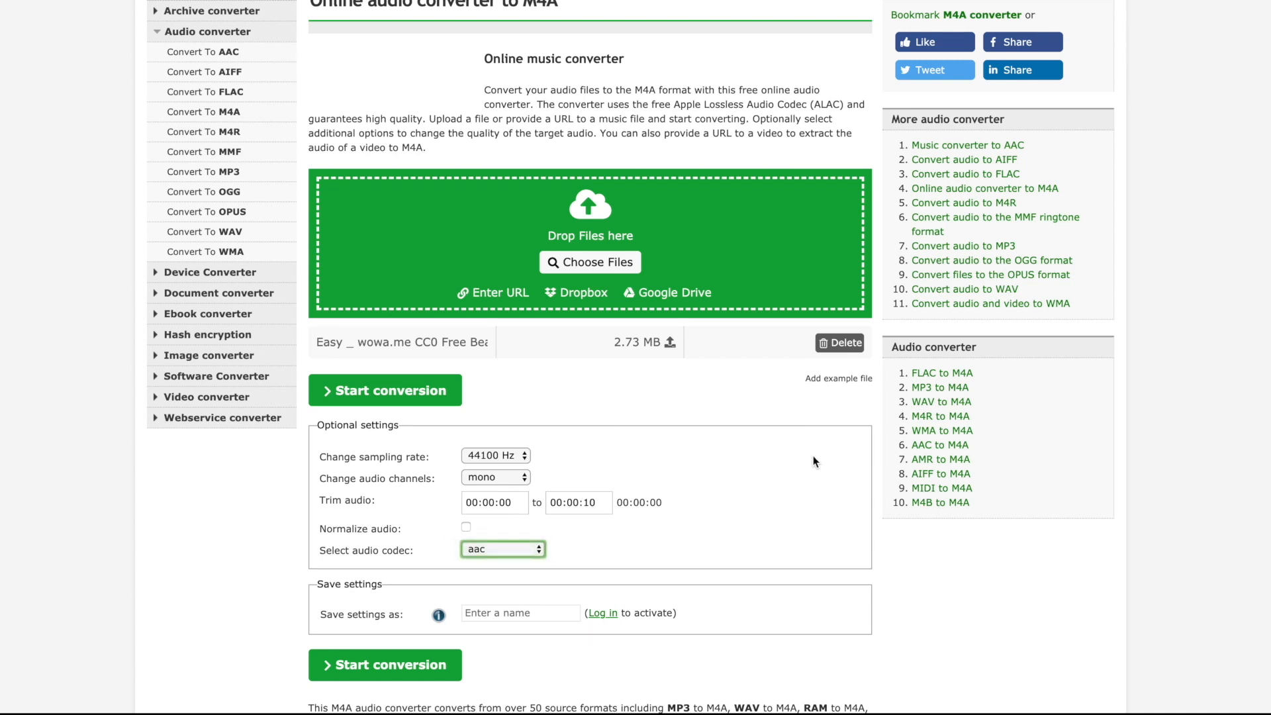
pyautogui.scroll(-3)
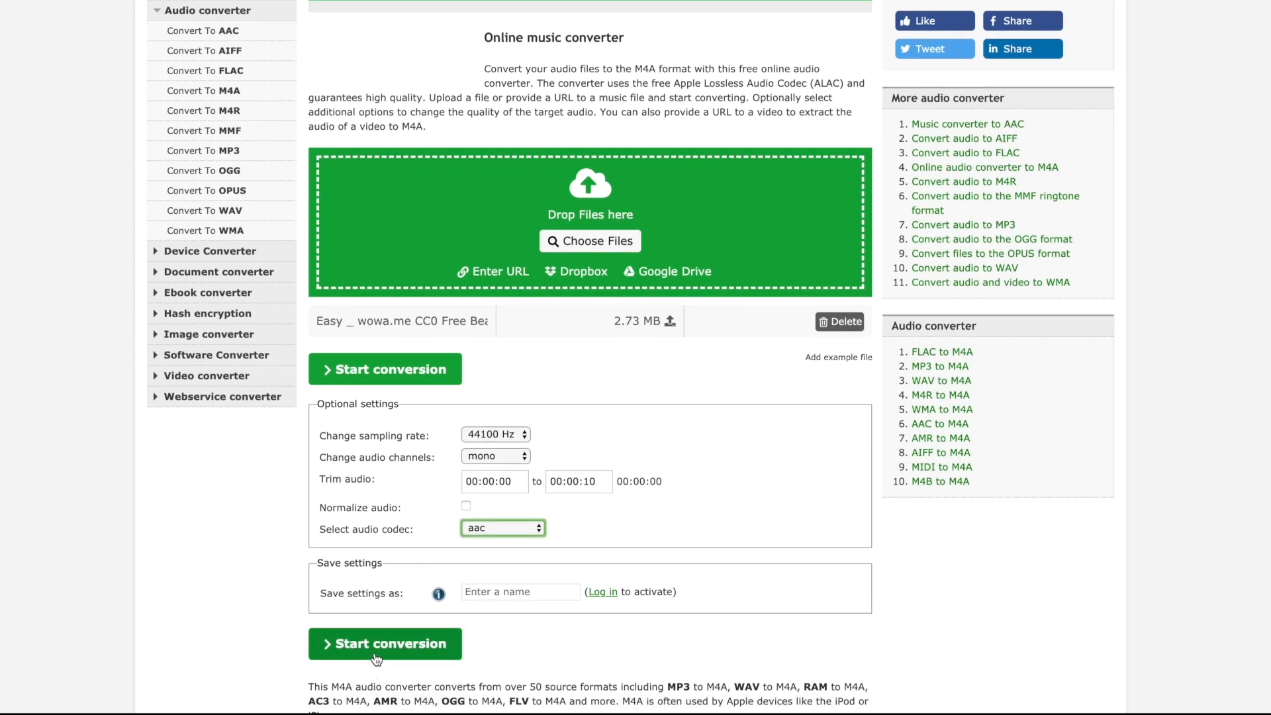
# Convert the clip to M4A and download the finished 87.61 kB file.
pyautogui.click(385, 643)
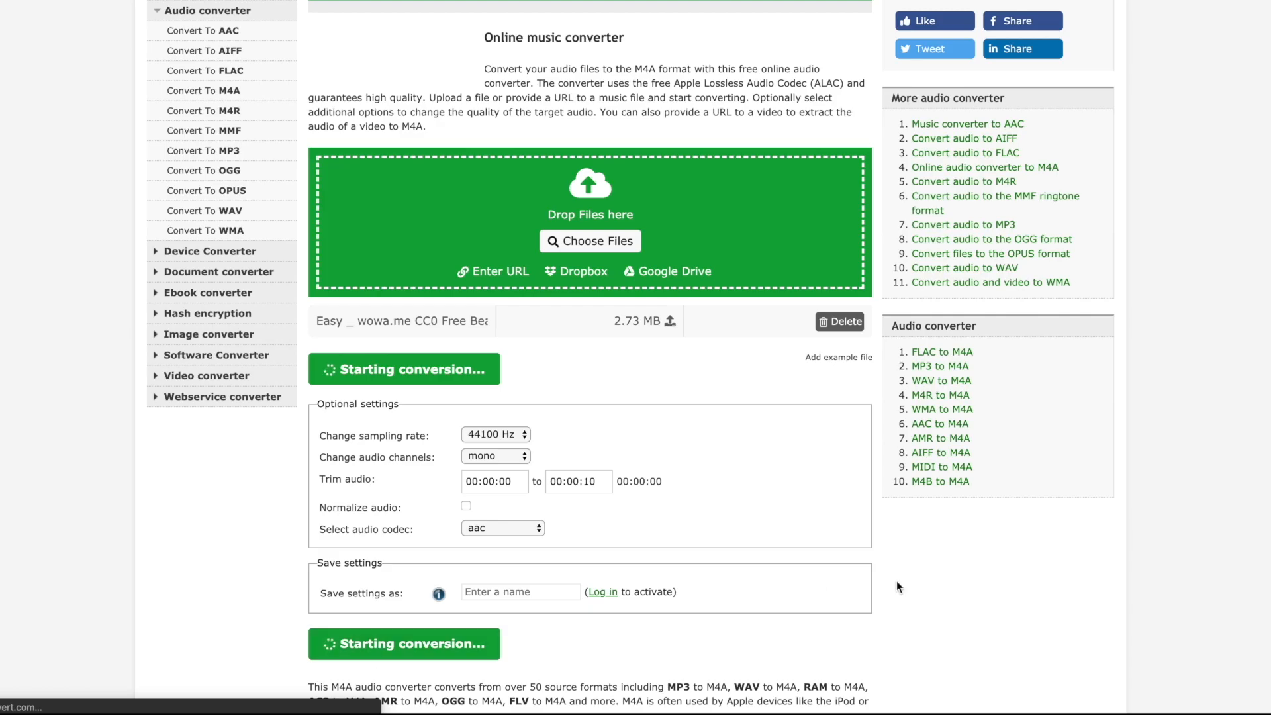
pyautogui.click(403, 369)
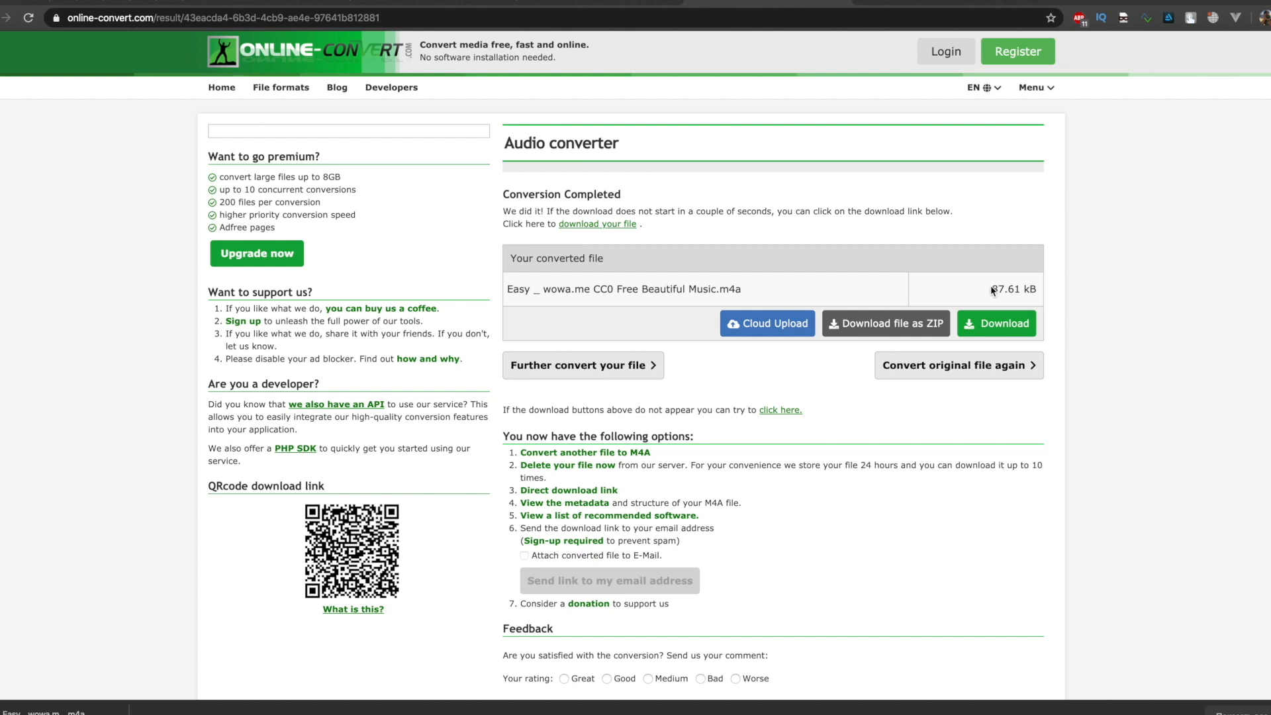
pyautogui.click(996, 323)
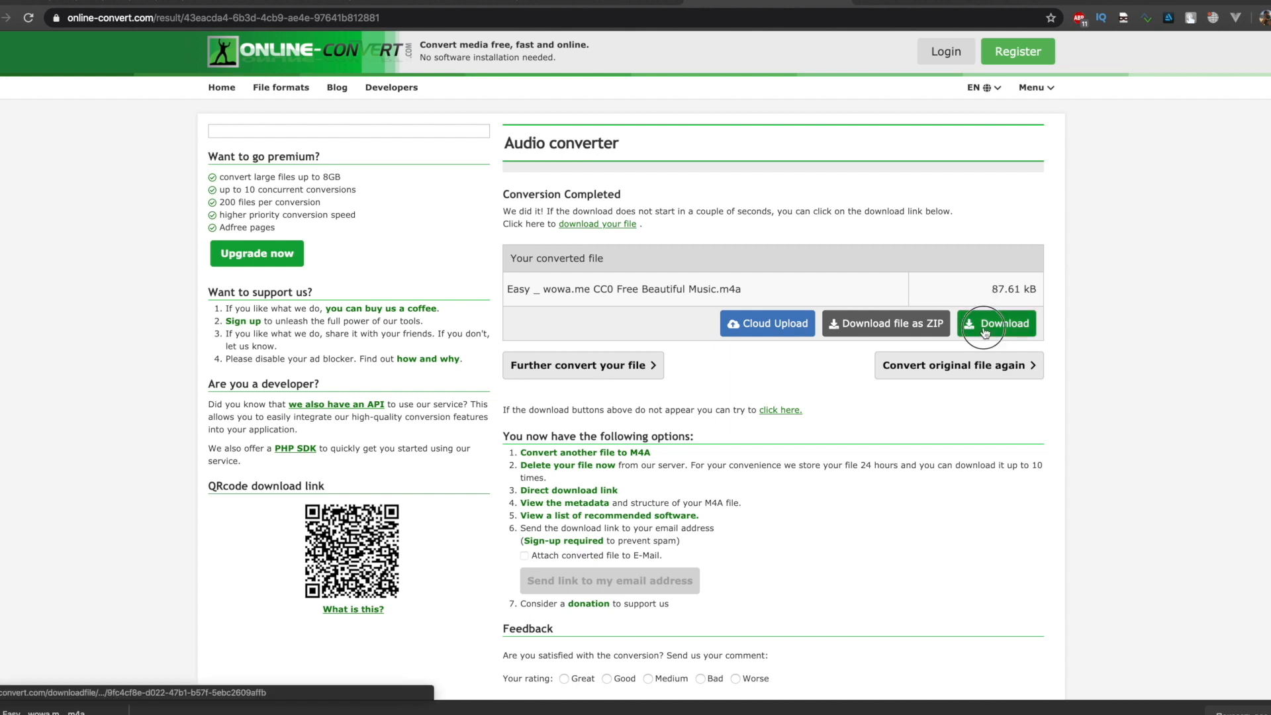
pyautogui.click(996, 323)
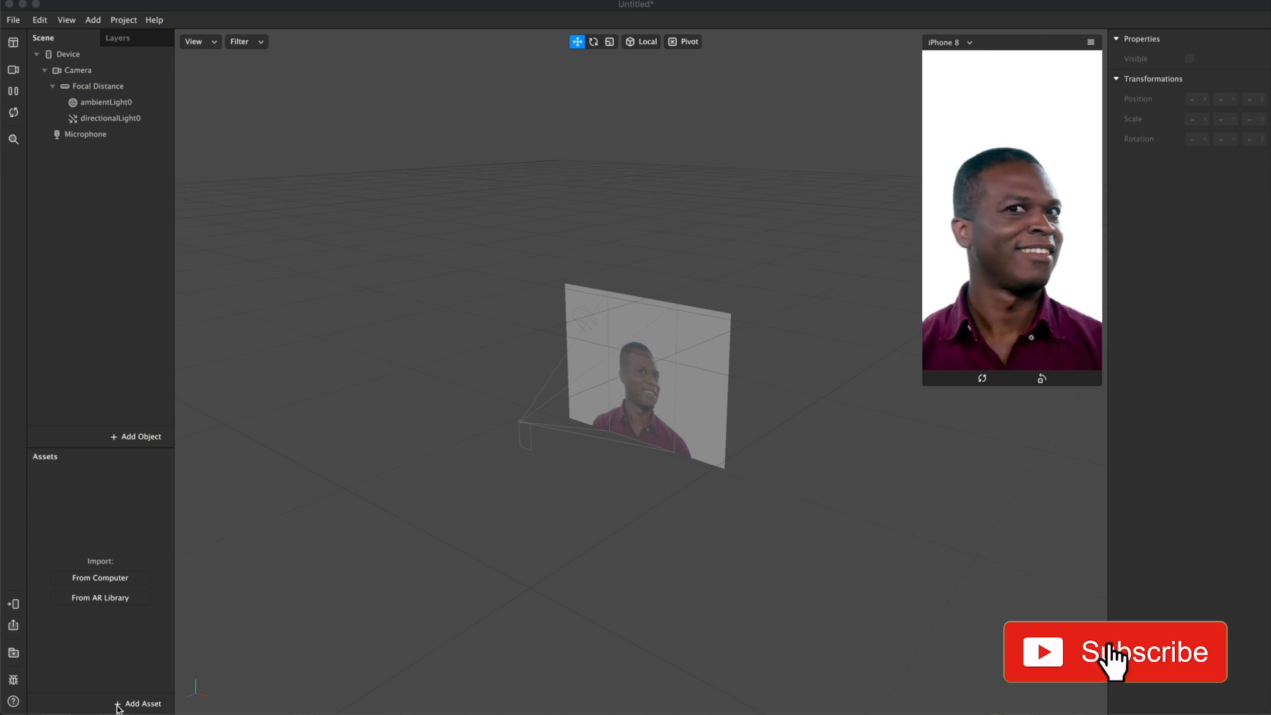
# Create an Audio Playback Controller asset in the Assets panel.
pyautogui.click(1114, 652)
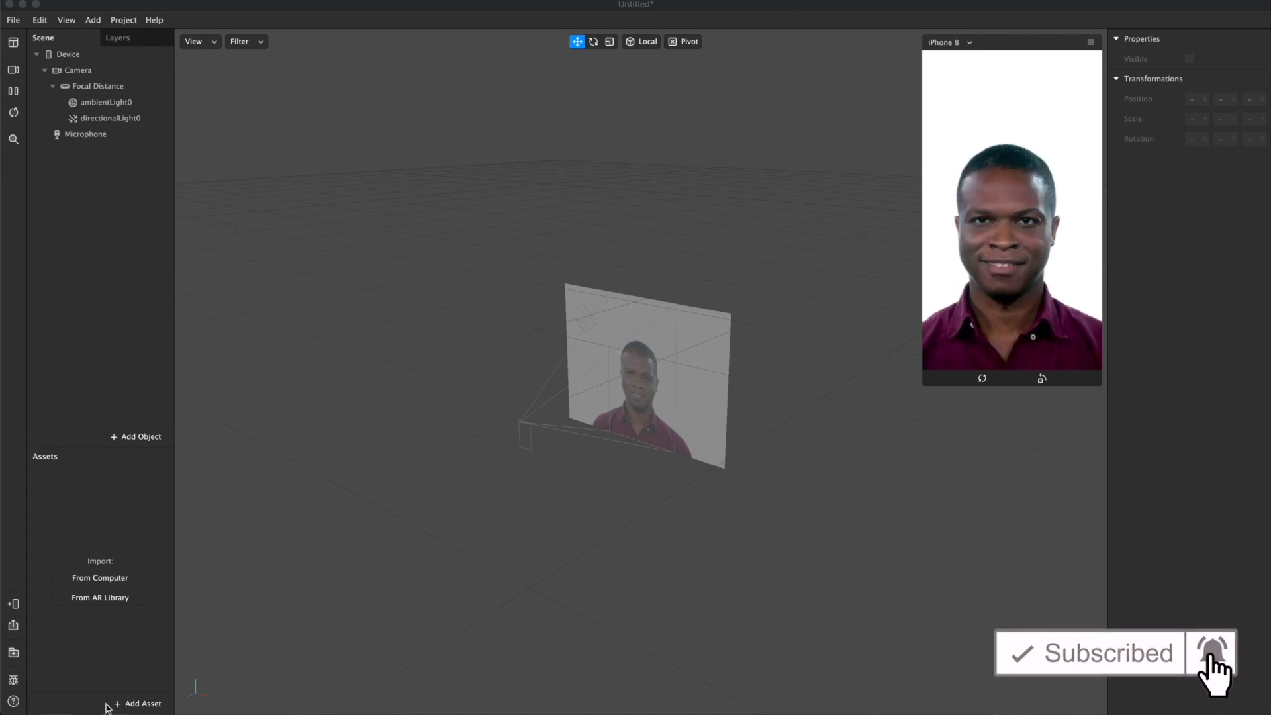
pyautogui.click(139, 703)
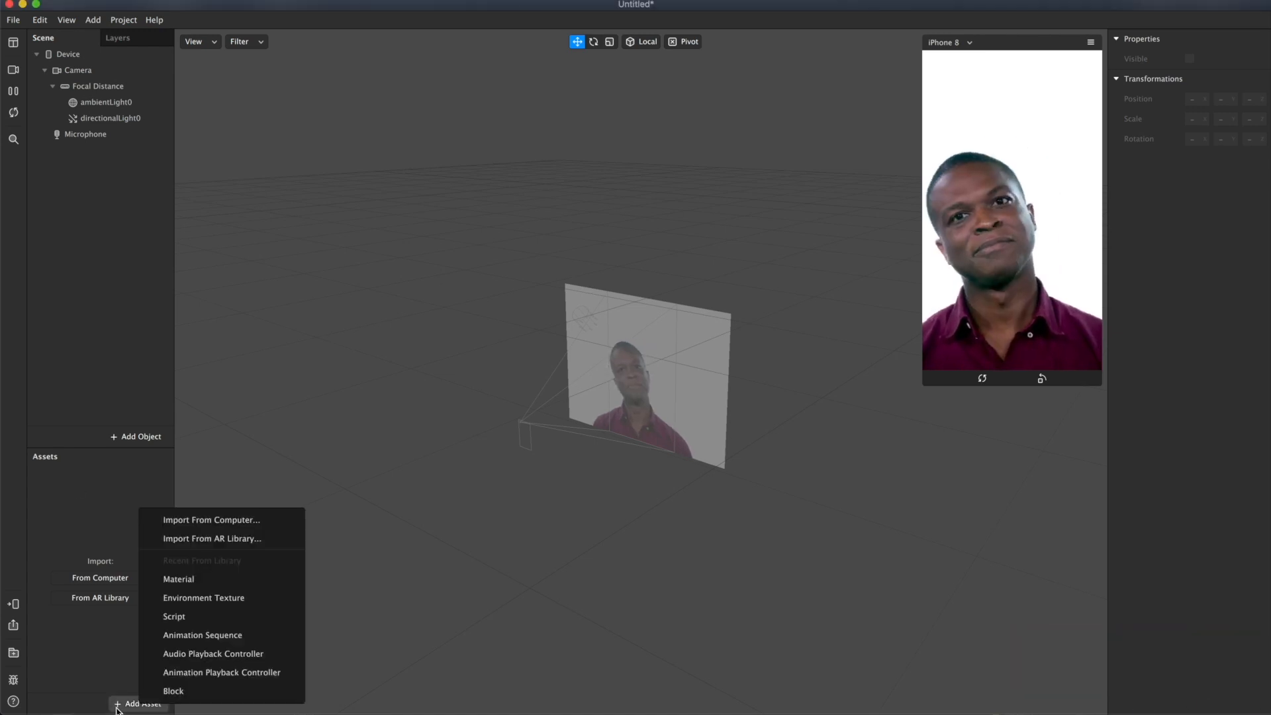
pyautogui.moveTo(213, 652)
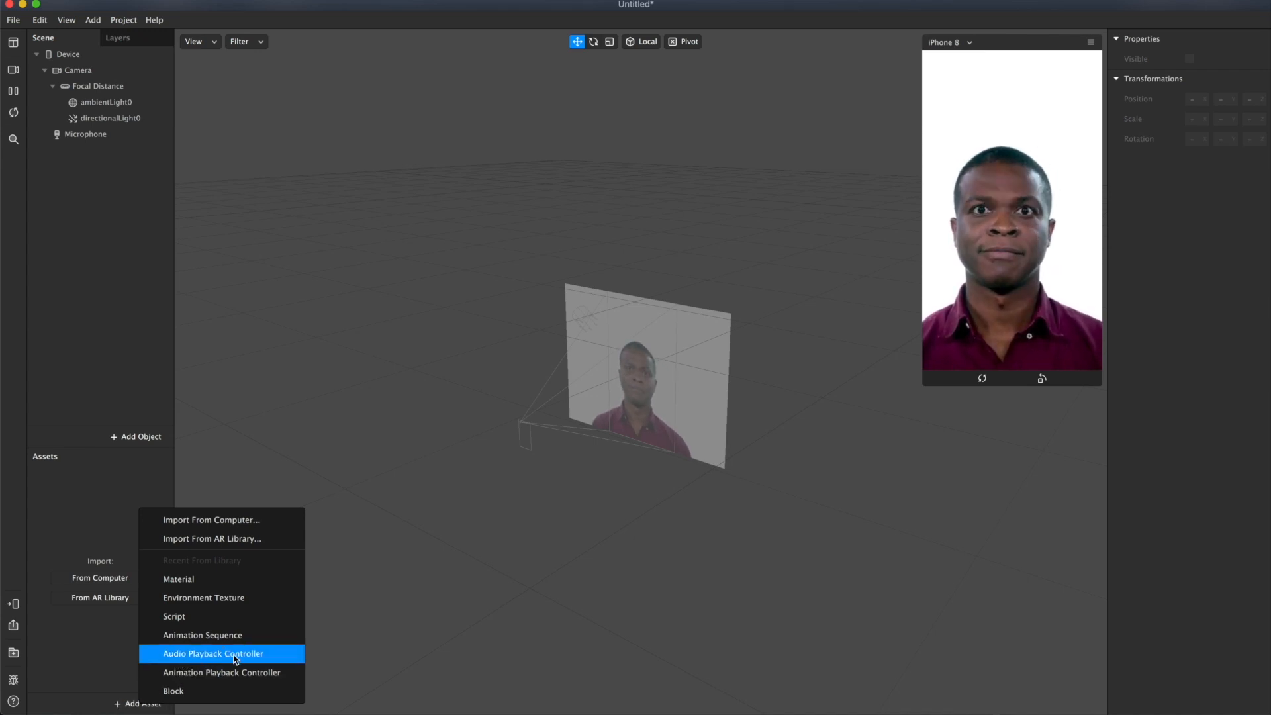
pyautogui.click(213, 653)
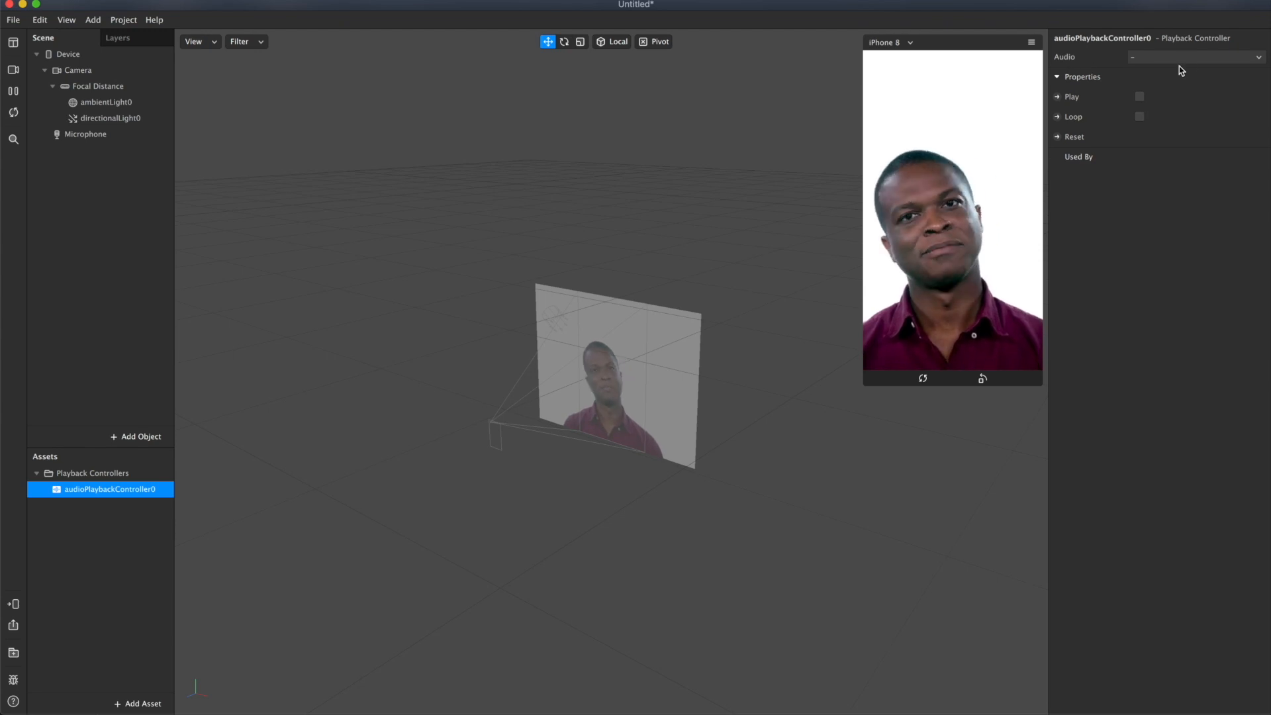
# Import the music file into the controller and enable Play and Loop.
pyautogui.click(1193, 57)
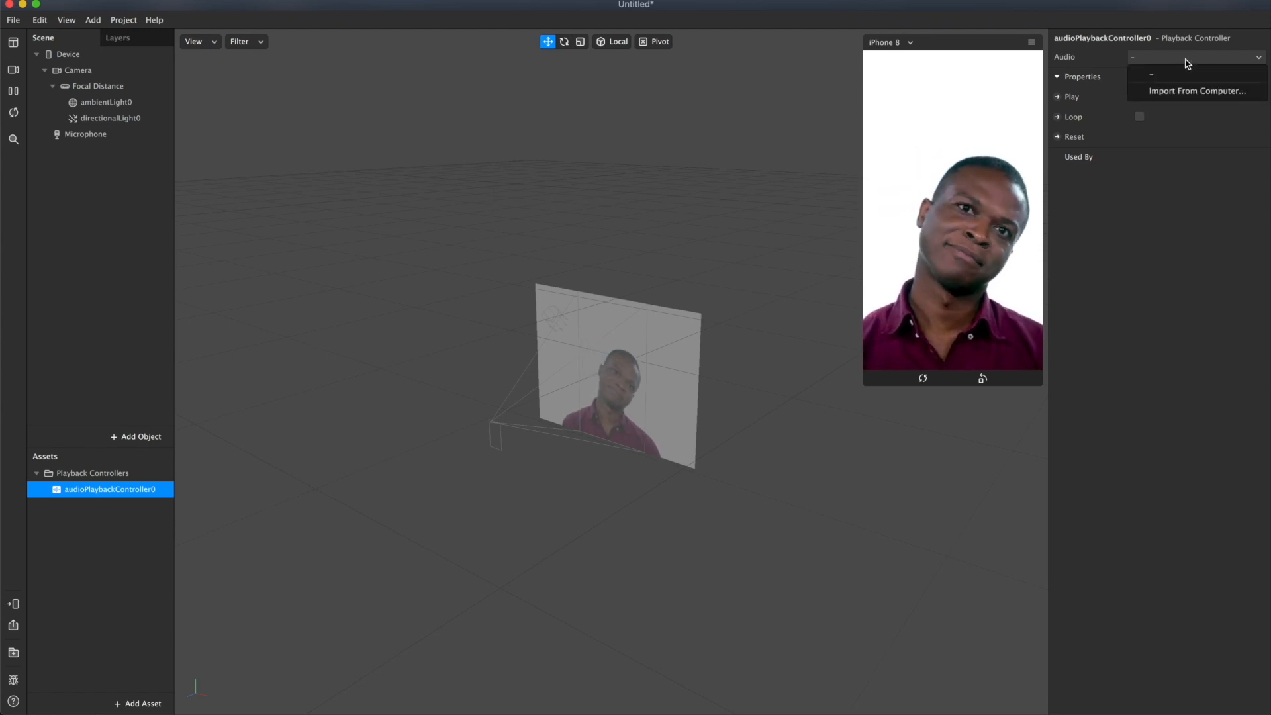
pyautogui.click(1196, 90)
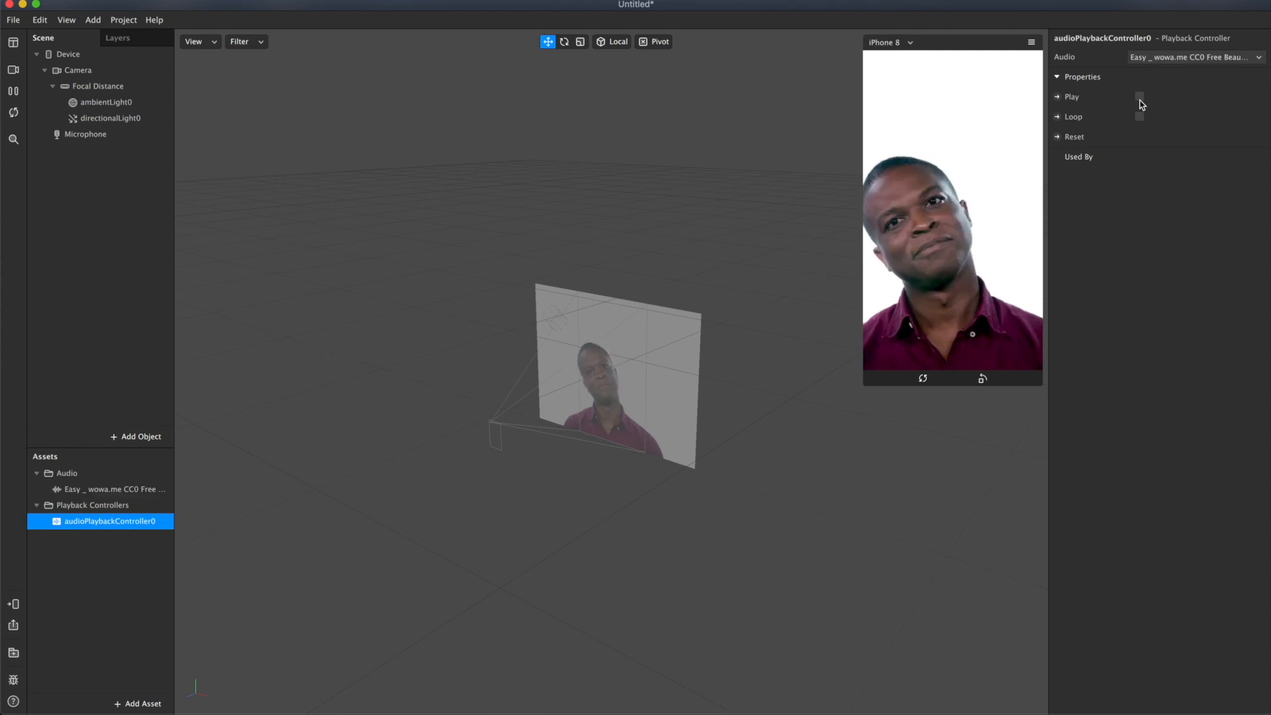
pyautogui.click(1138, 97)
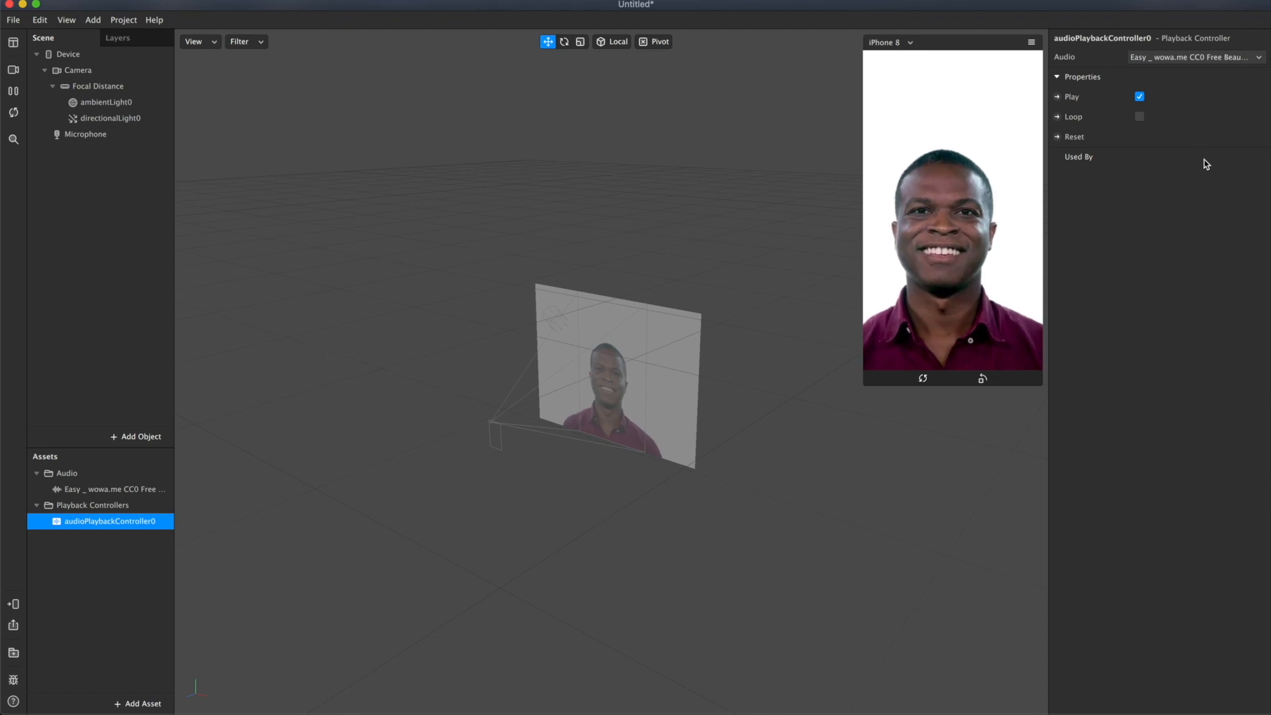
pyautogui.click(1138, 117)
pyautogui.write('s')
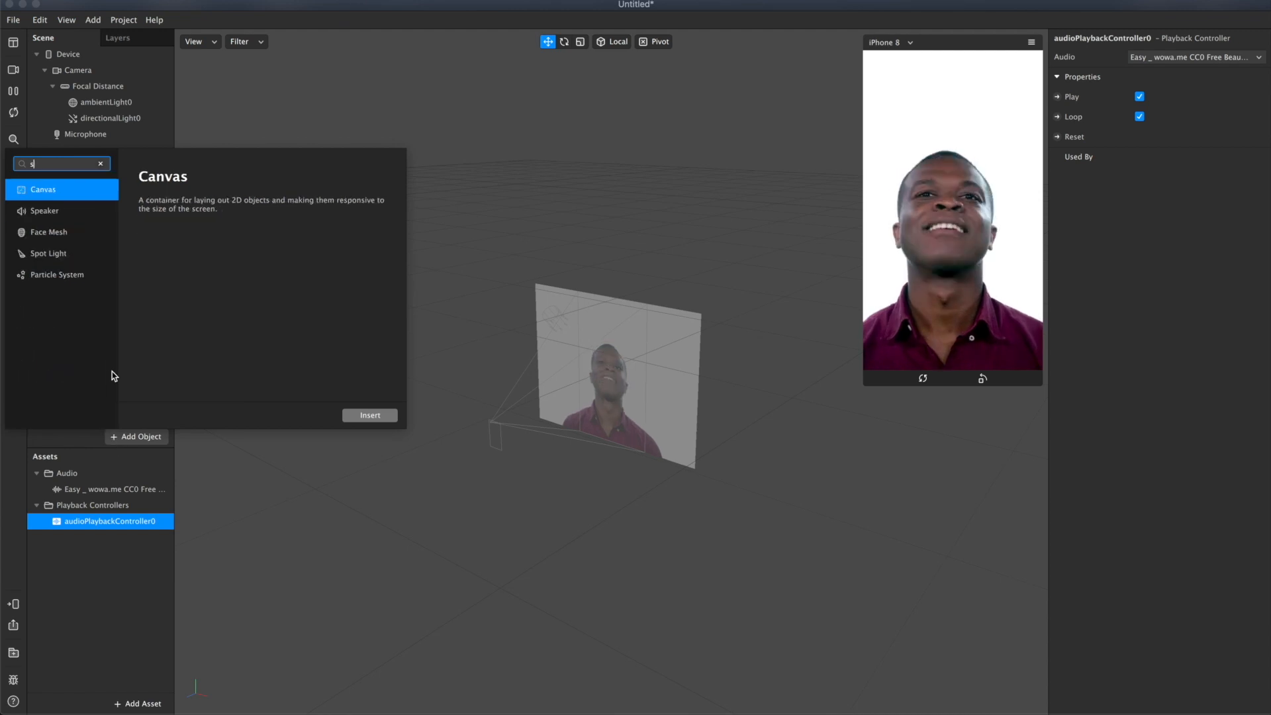
# Insert a Speaker object into the scene via the Add Object search.
pyautogui.write('p')
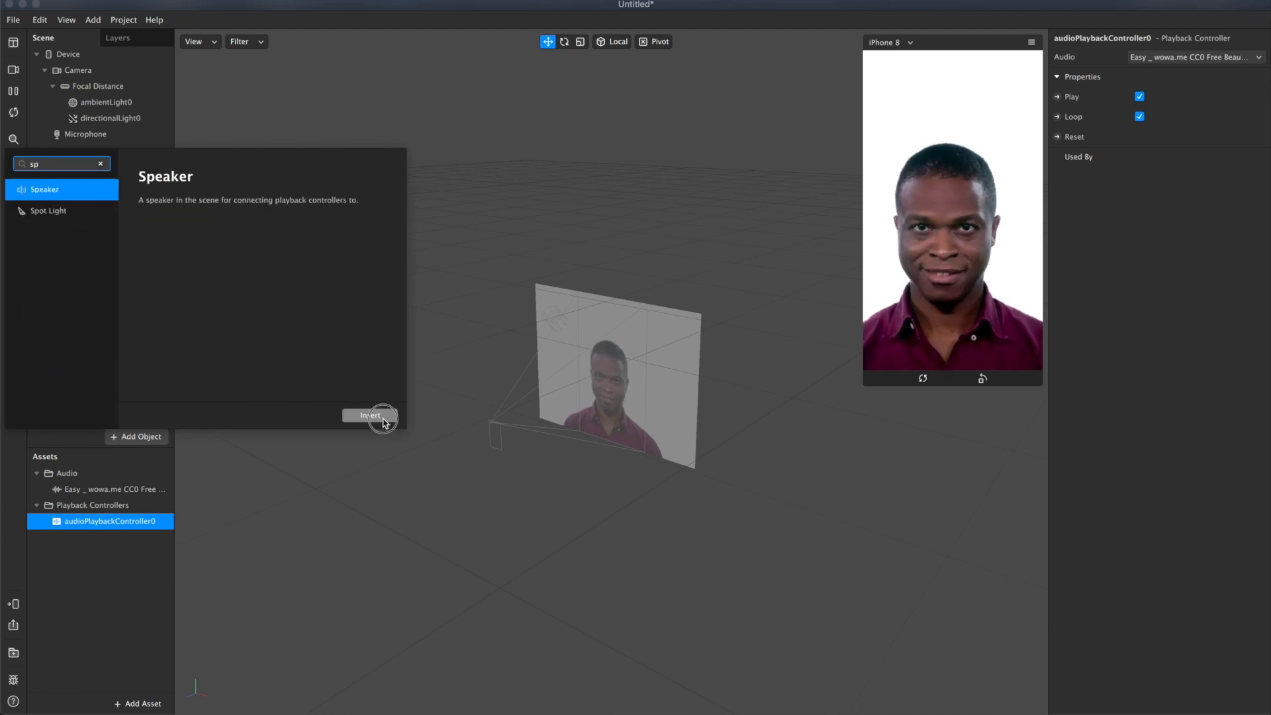
pyautogui.click(370, 415)
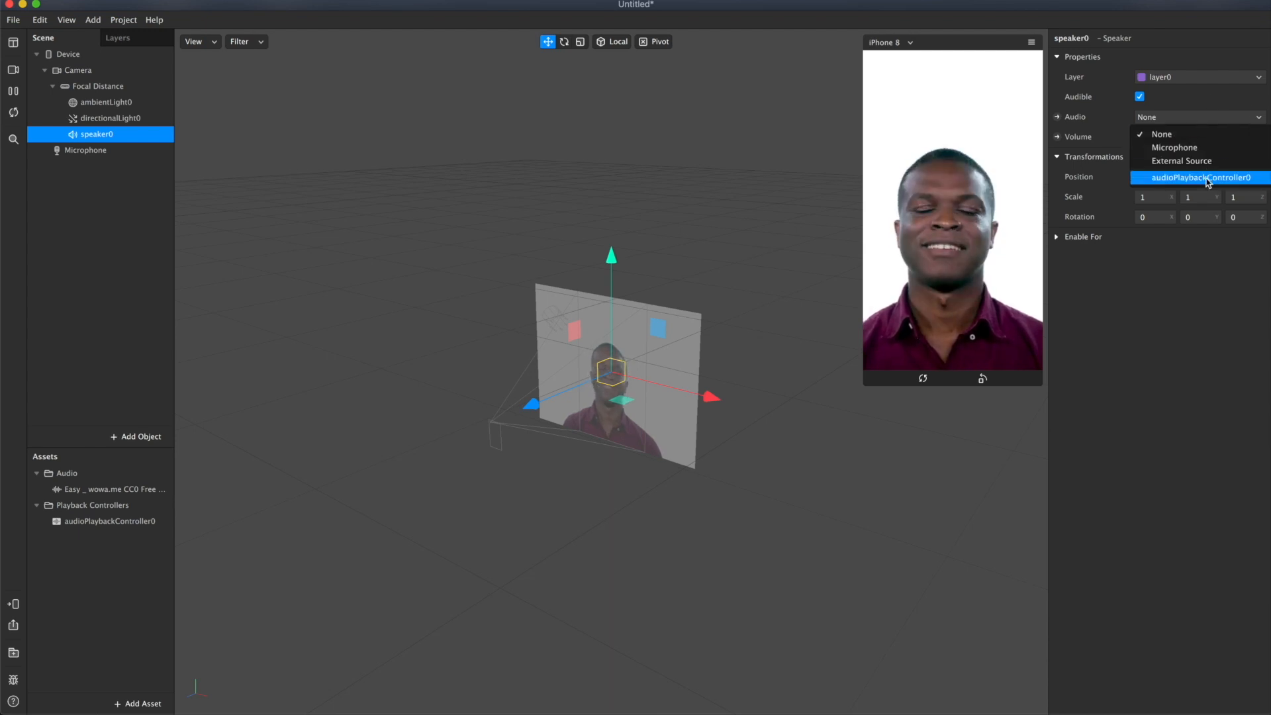
# Feed speaker0 from audioPlaybackController0 and bring its volume down to 0.
pyautogui.click(1200, 176)
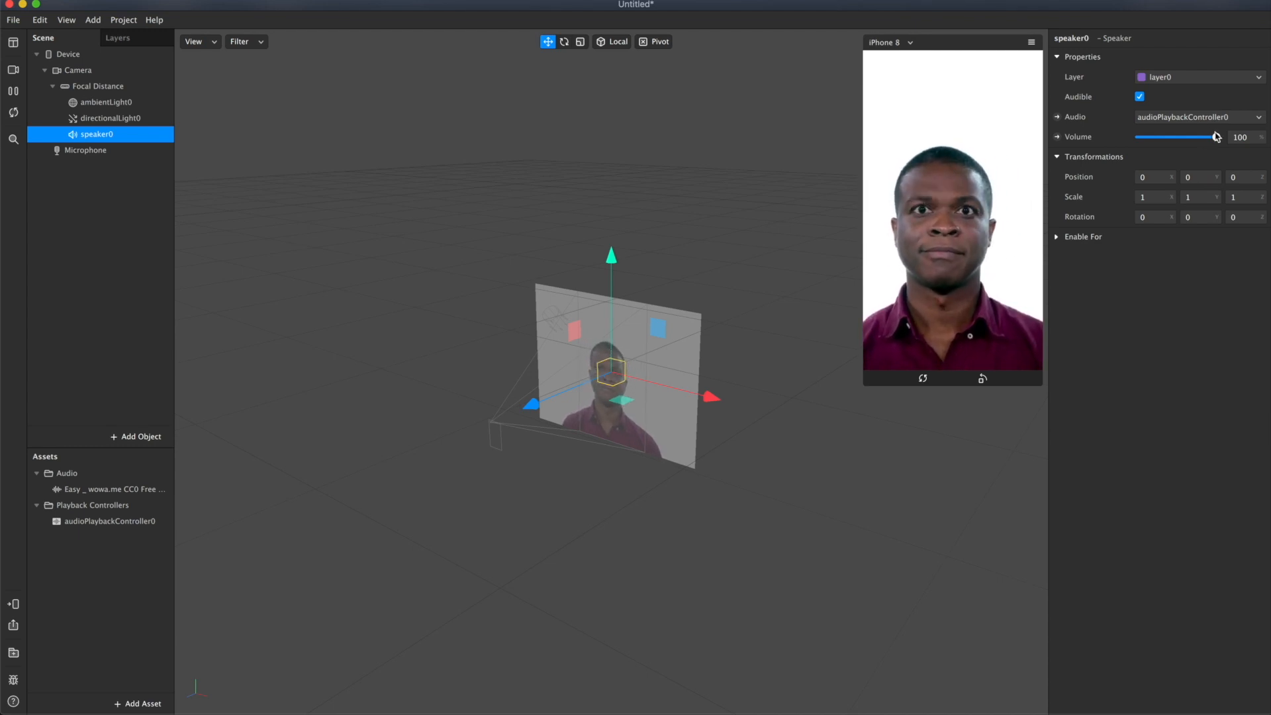
pyautogui.moveTo(1213, 137); pyautogui.dragTo(1180, 136)
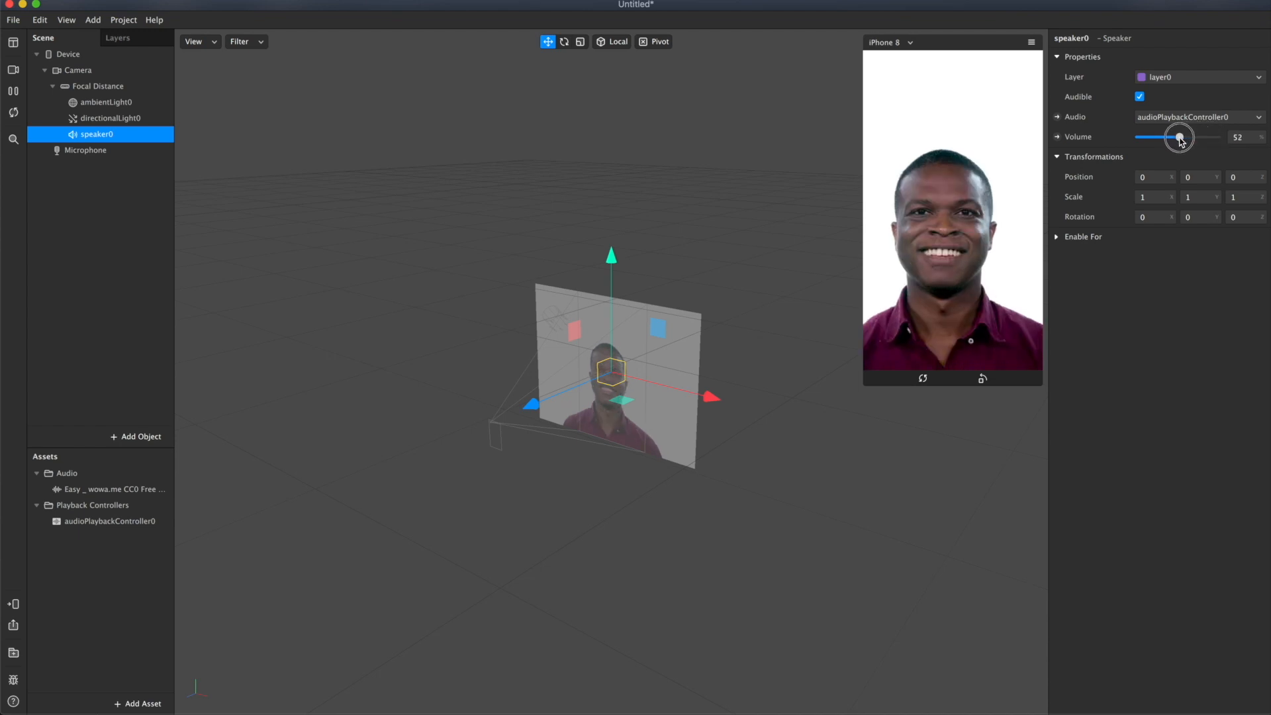
pyautogui.moveTo(1178, 136); pyautogui.dragTo(1190, 143)
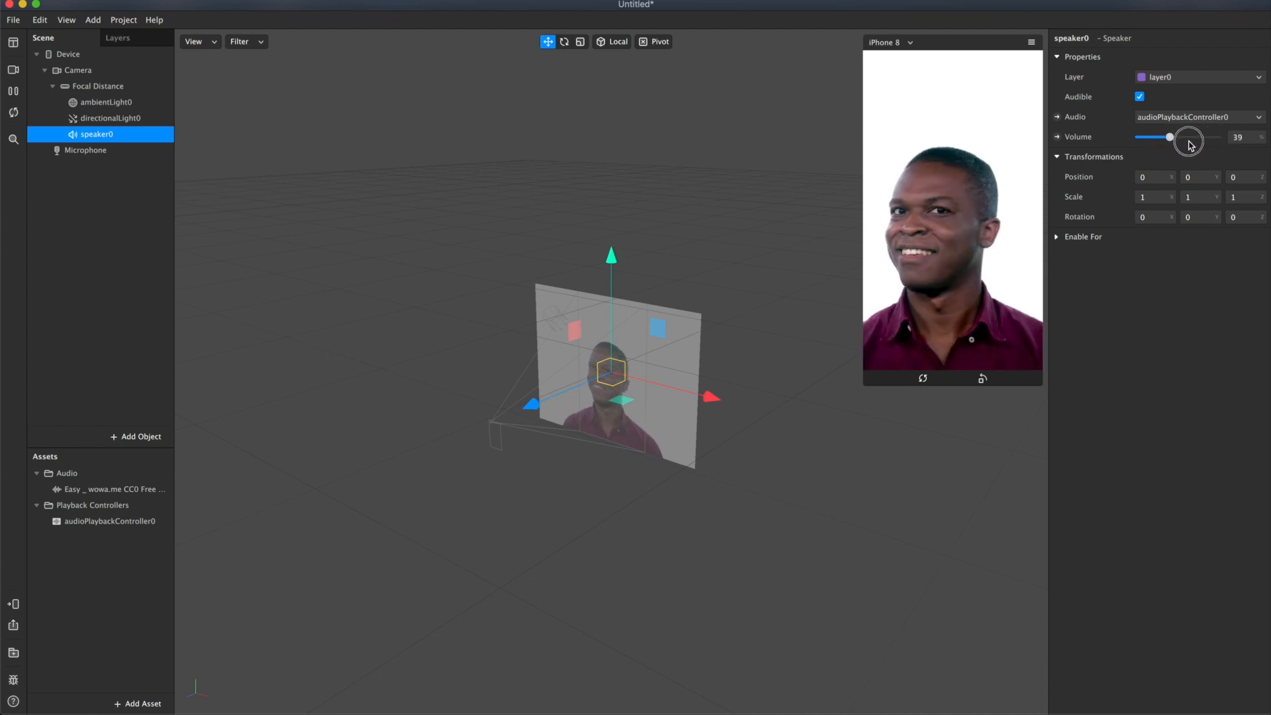
pyautogui.moveTo(1169, 138); pyautogui.dragTo(1191, 138)
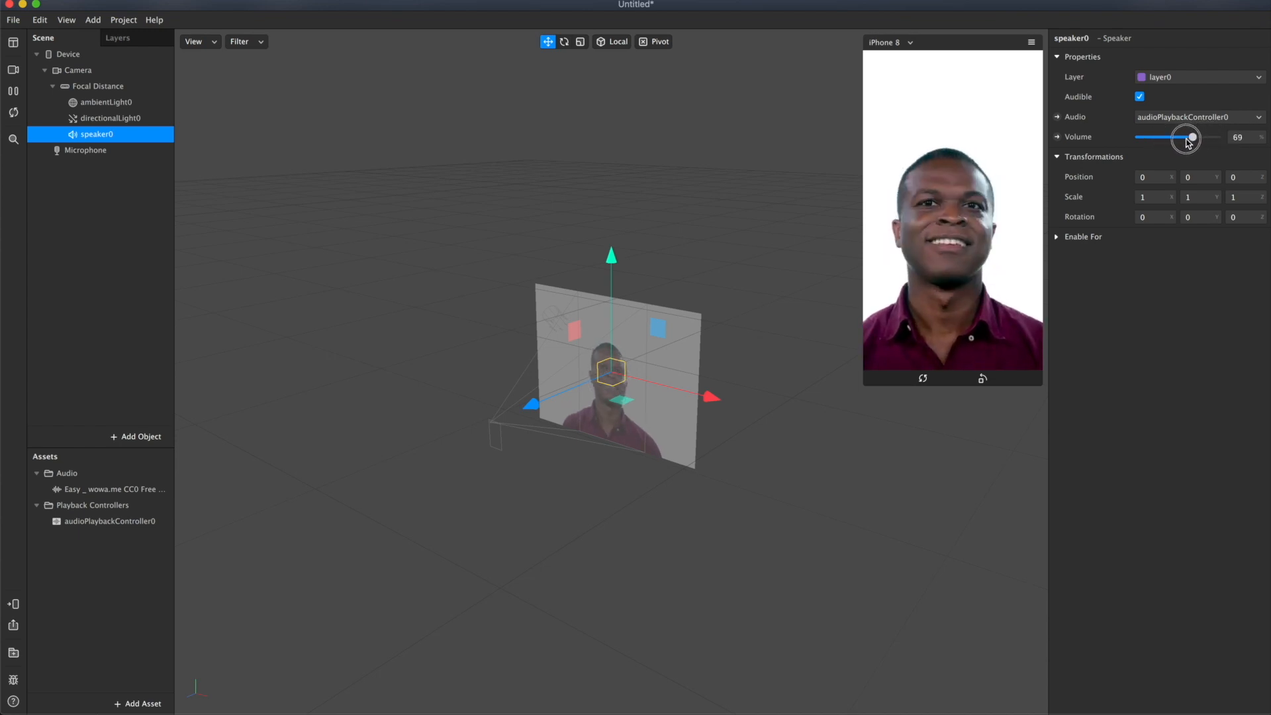
pyautogui.moveTo(1191, 136); pyautogui.dragTo(1163, 136)
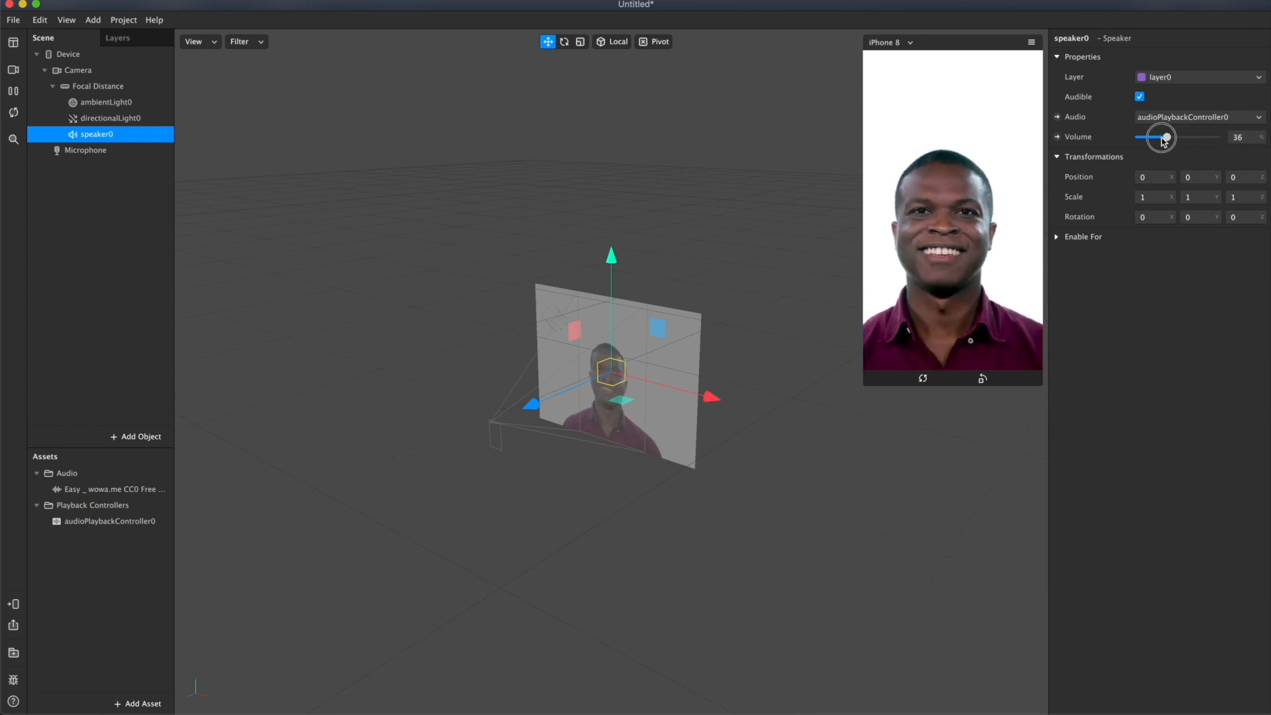
pyautogui.moveTo(1165, 136); pyautogui.dragTo(1135, 139)
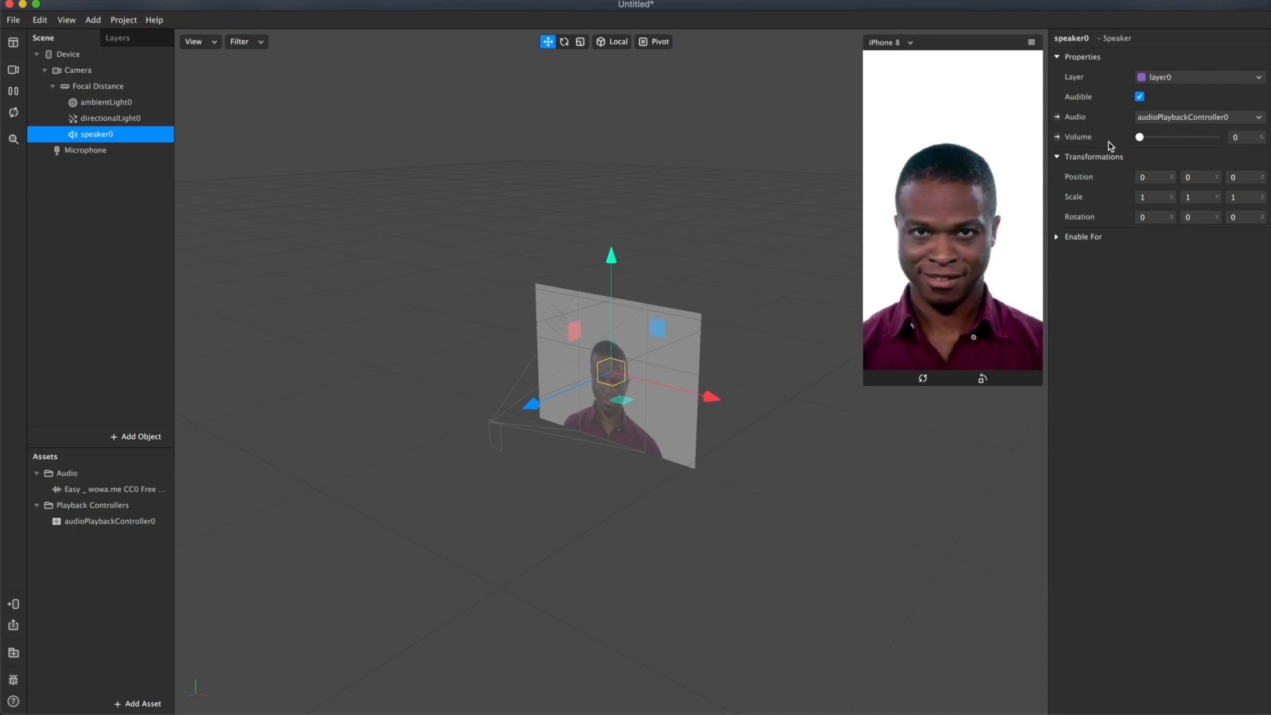
# Show the patch editor and add a Screen Tap patch plus the controller's Play patch.
pyautogui.click(66, 19)
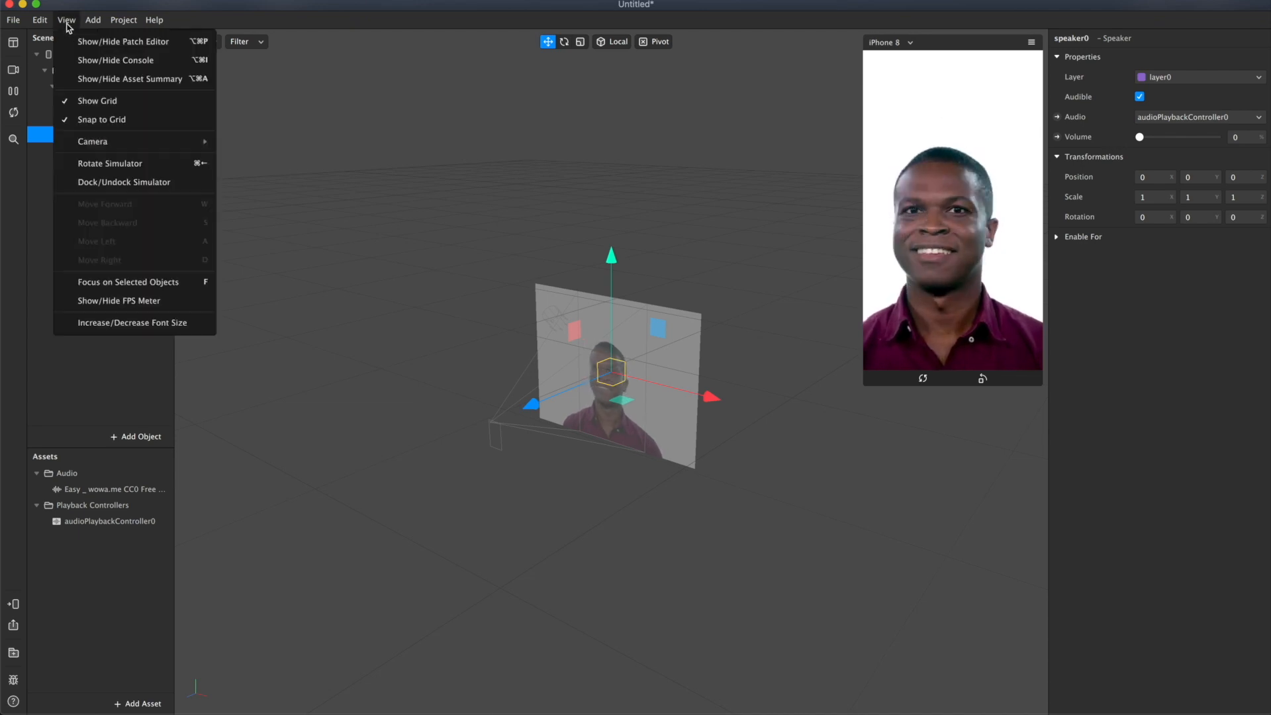
pyautogui.click(123, 41)
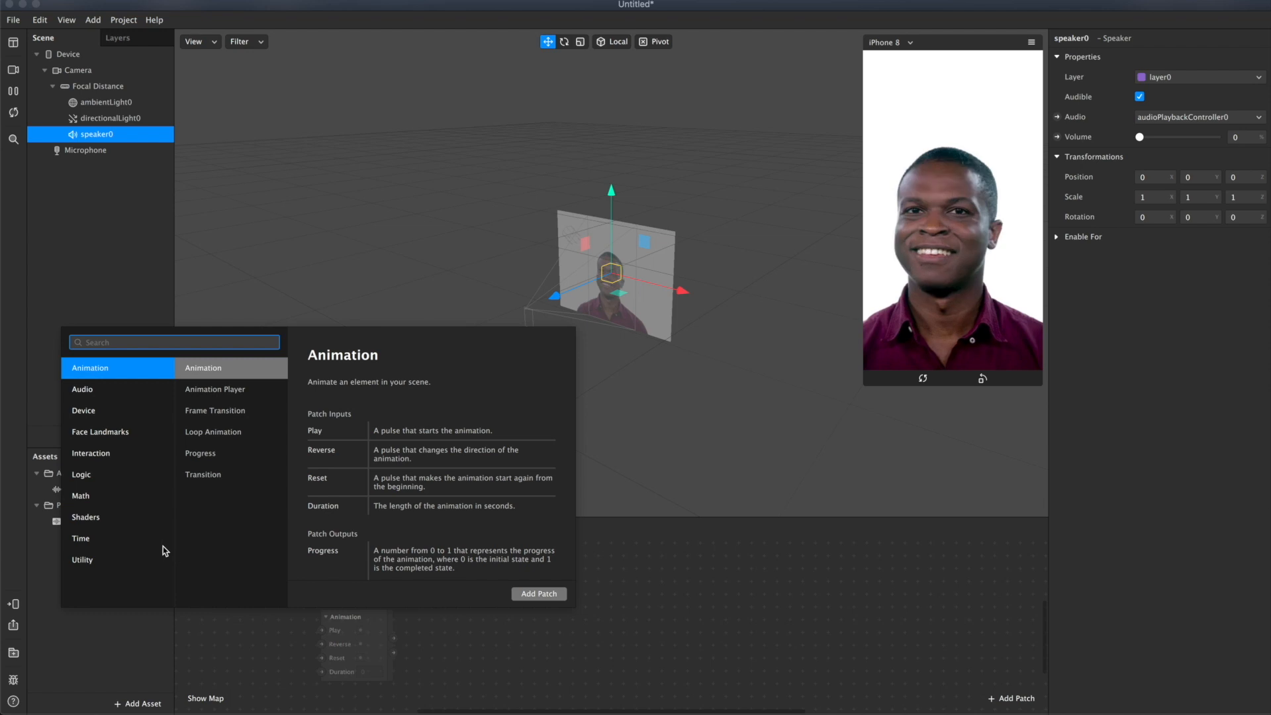
pyautogui.write('sc')
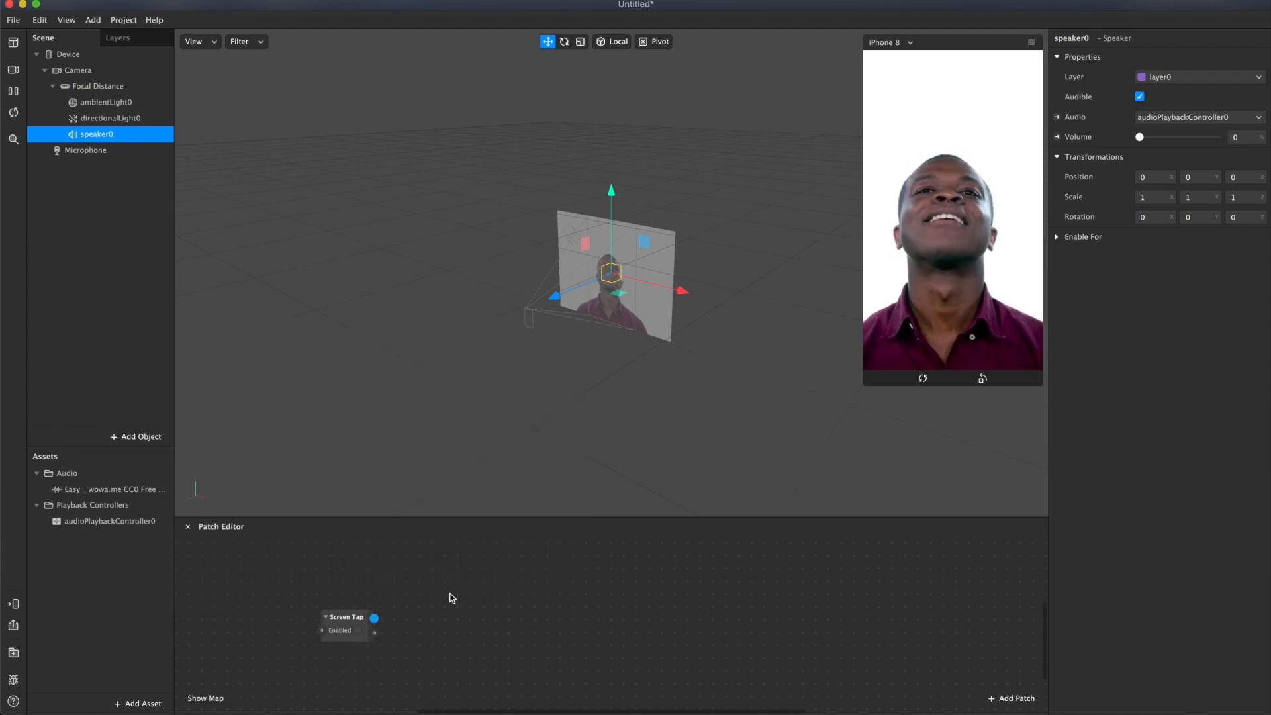
pyautogui.click(340, 604)
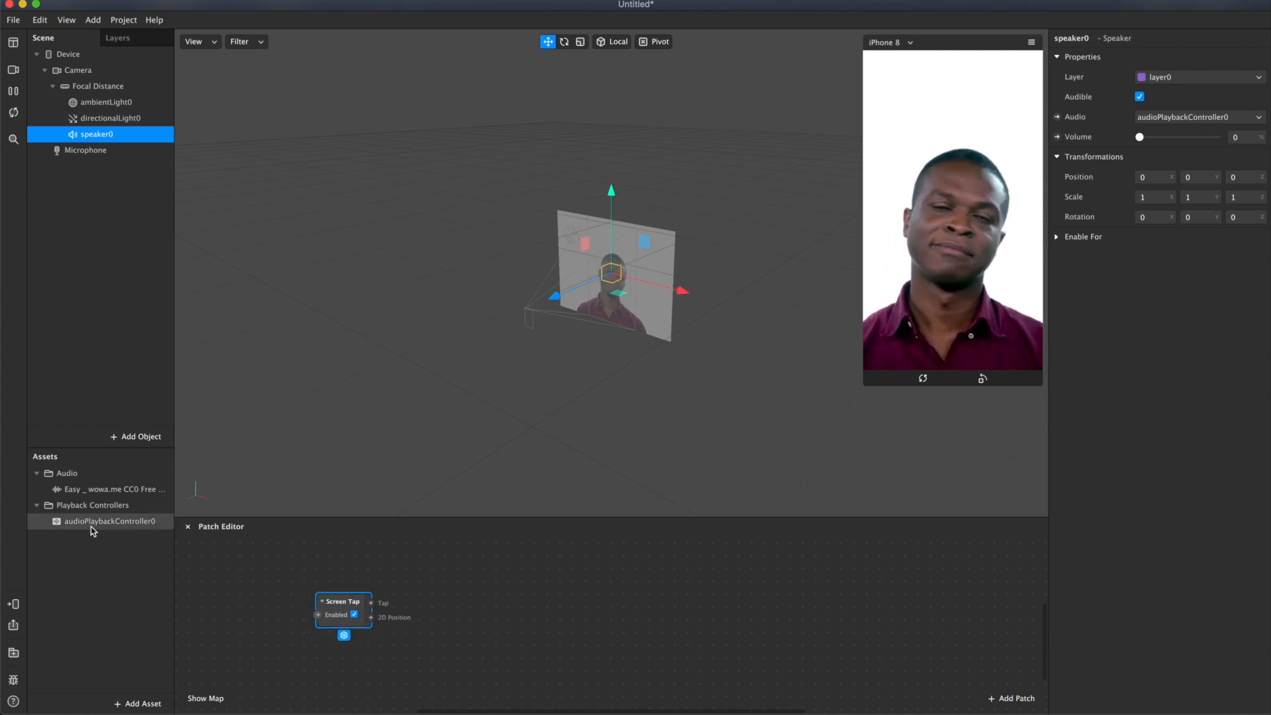
pyautogui.click(110, 522)
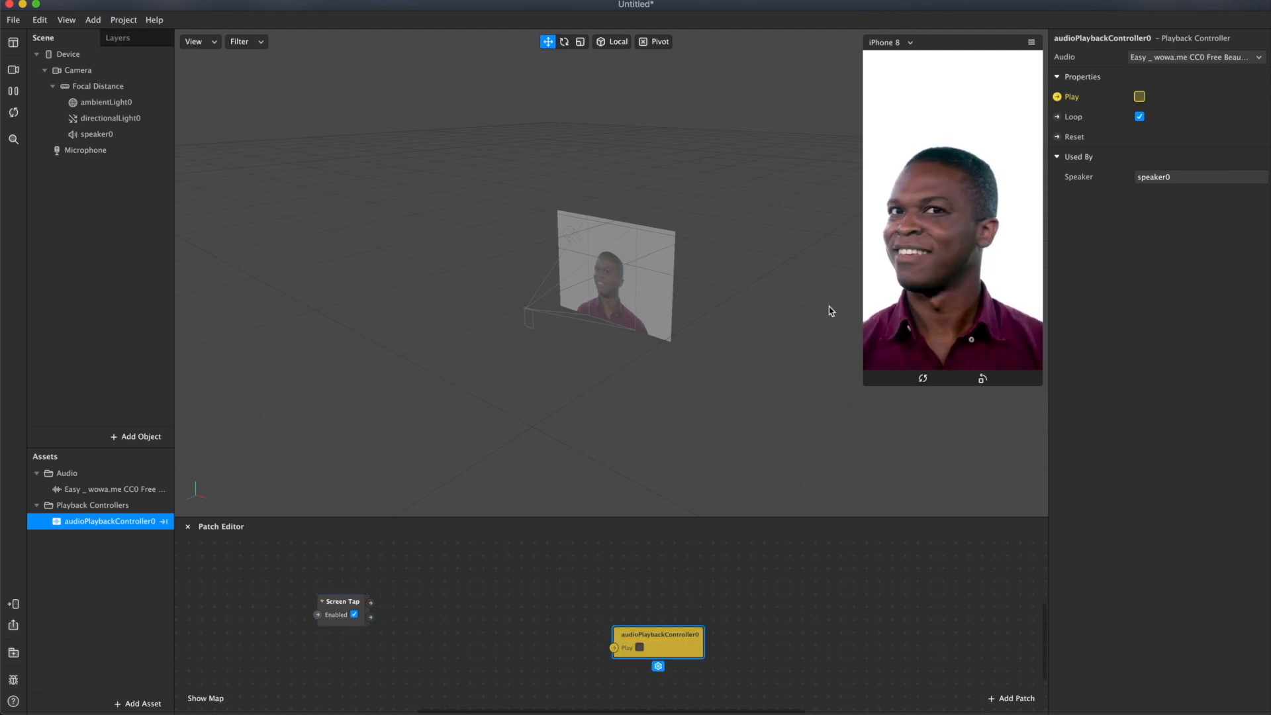
# Wire Screen Tap through a Switch patch into the controller's Play input.
pyautogui.moveTo(658, 641); pyautogui.dragTo(540, 558)
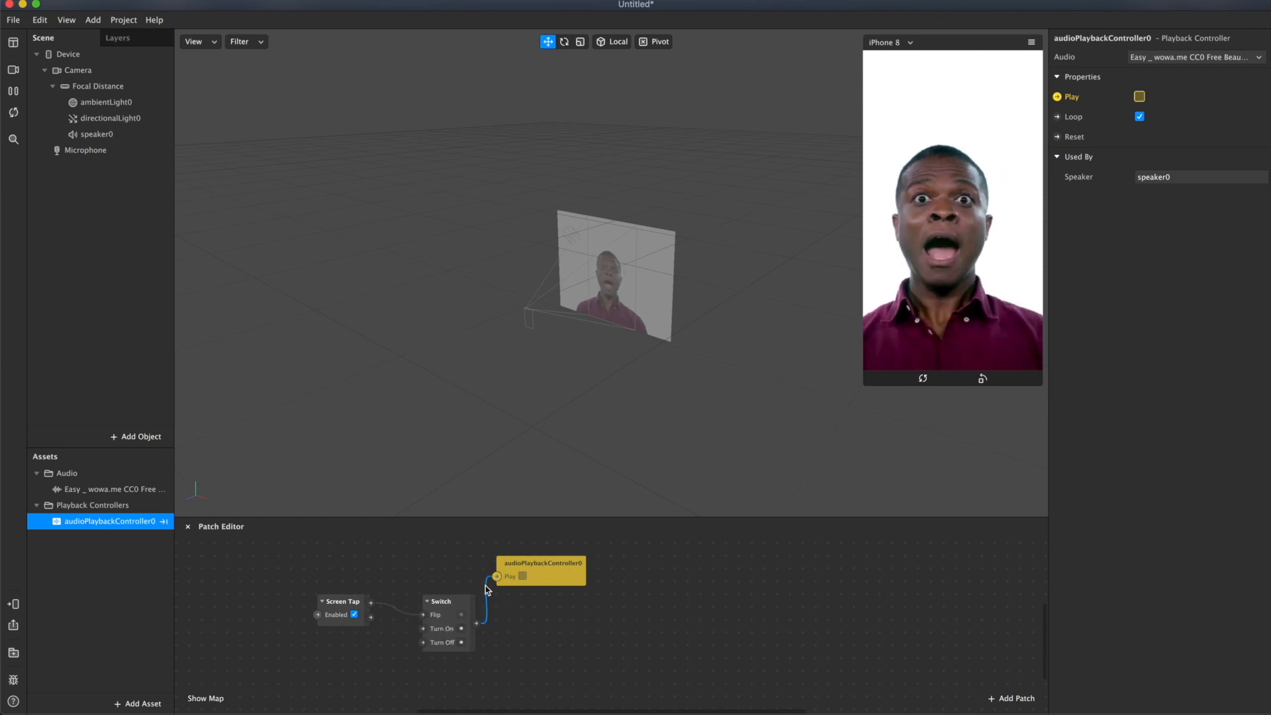
pyautogui.click(582, 572)
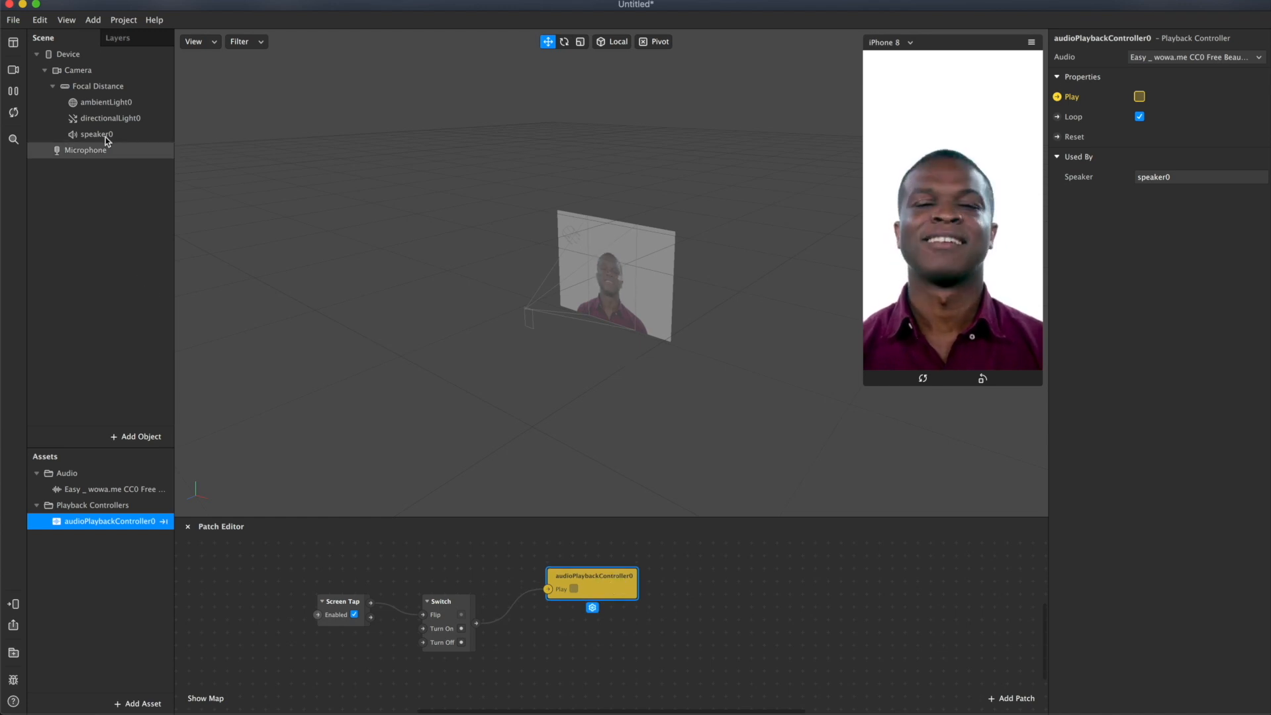
# Select speaker0 and drag its Volume up from zero to 52.
pyautogui.click(97, 134)
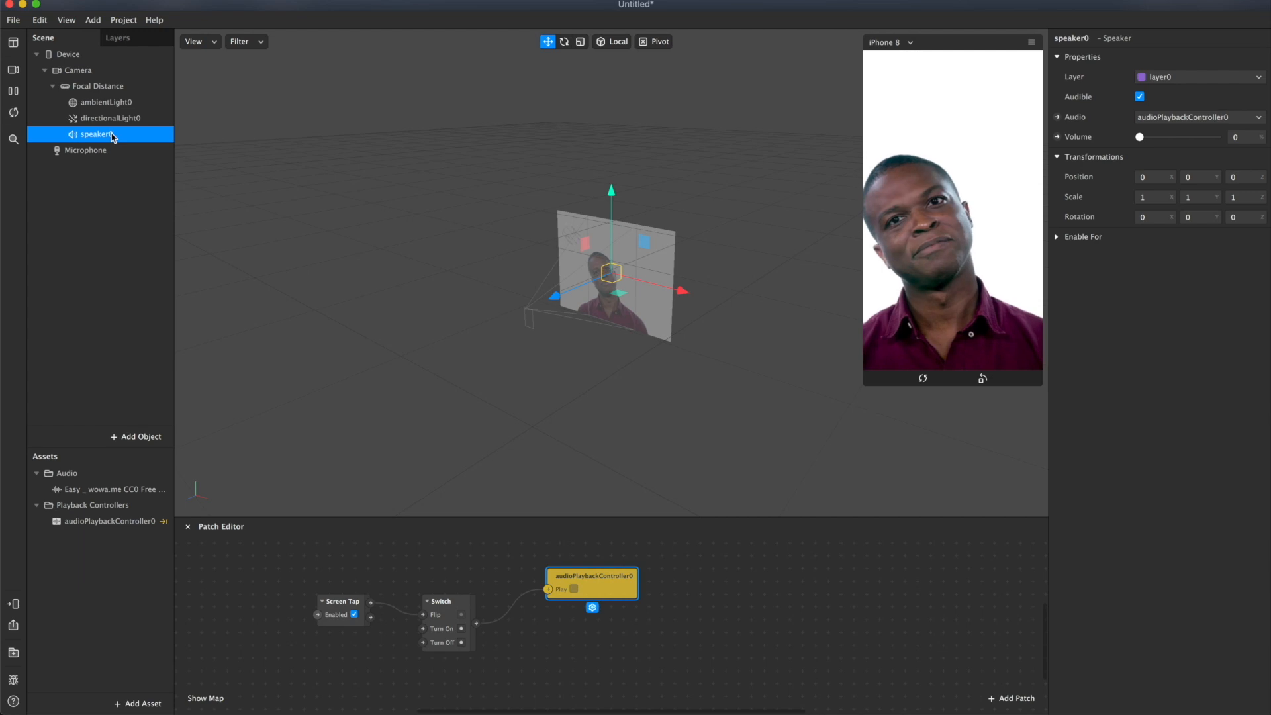
pyautogui.moveTo(1139, 137); pyautogui.dragTo(1157, 136)
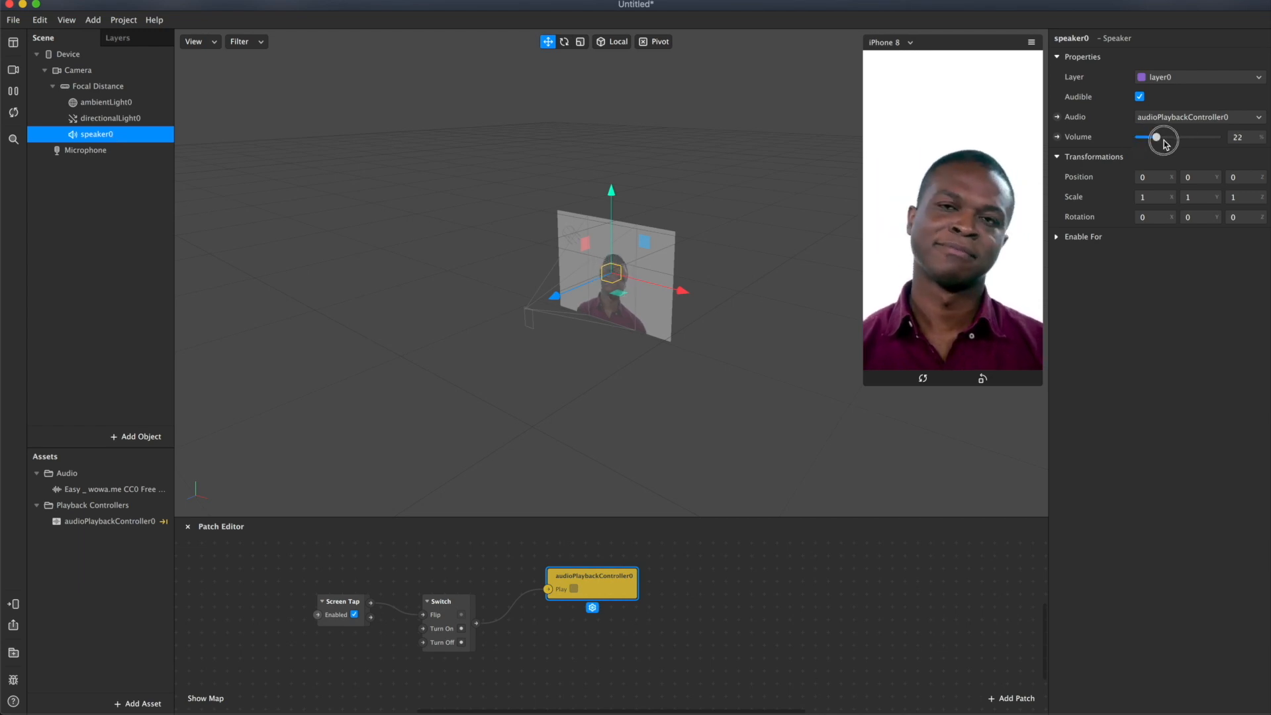
pyautogui.moveTo(1156, 136); pyautogui.dragTo(1179, 137)
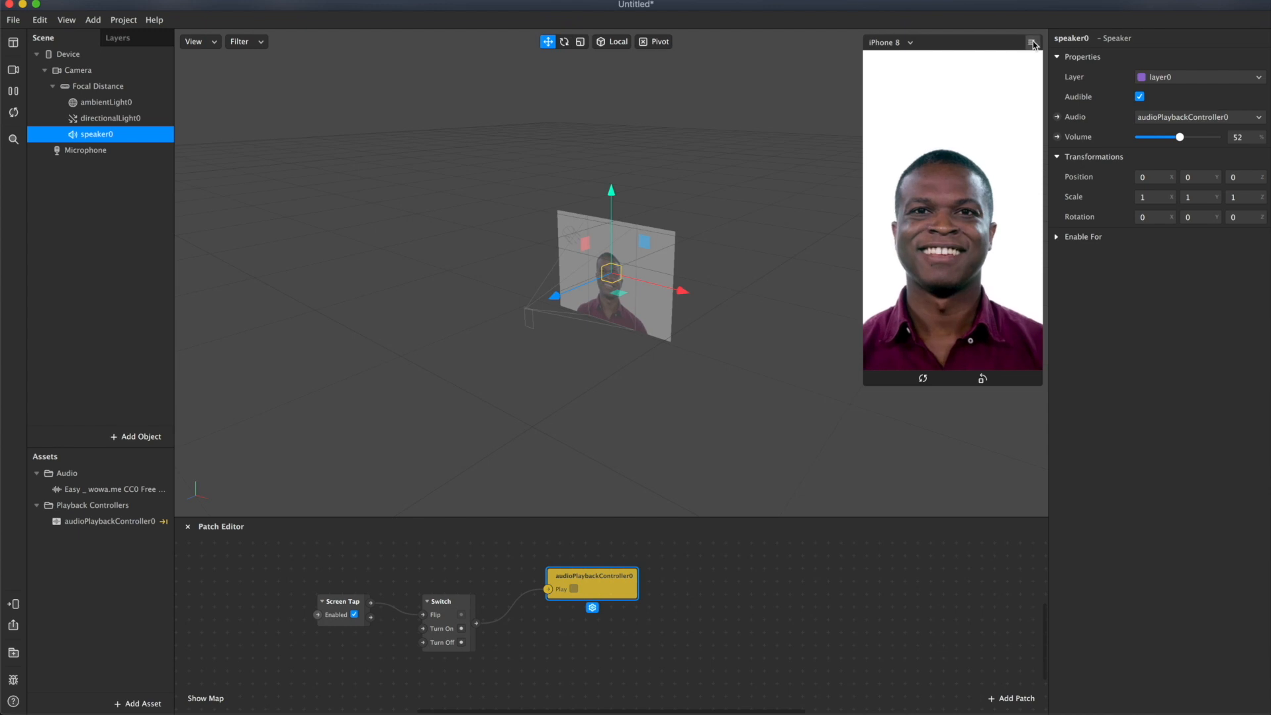
# Enable Simulate Touch in the preview and tap it to switch the audio on.
pyautogui.click(1034, 42)
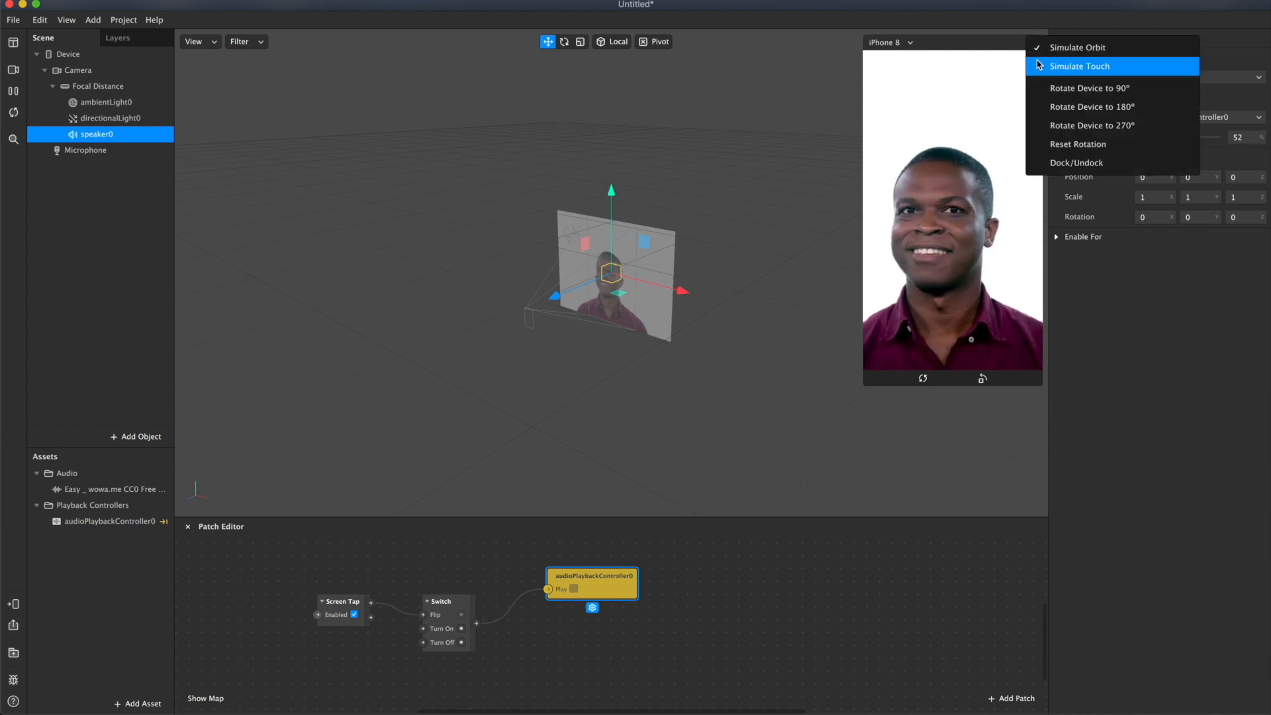
pyautogui.click(1080, 66)
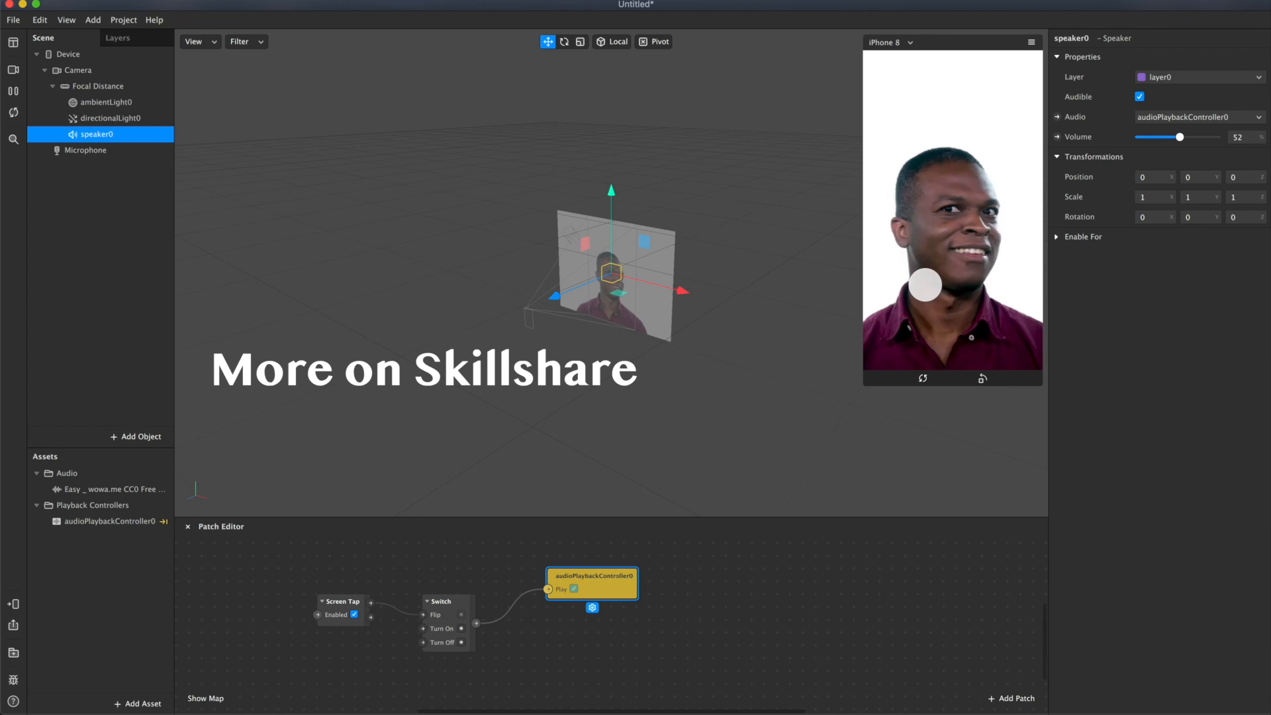
pyautogui.click(573, 589)
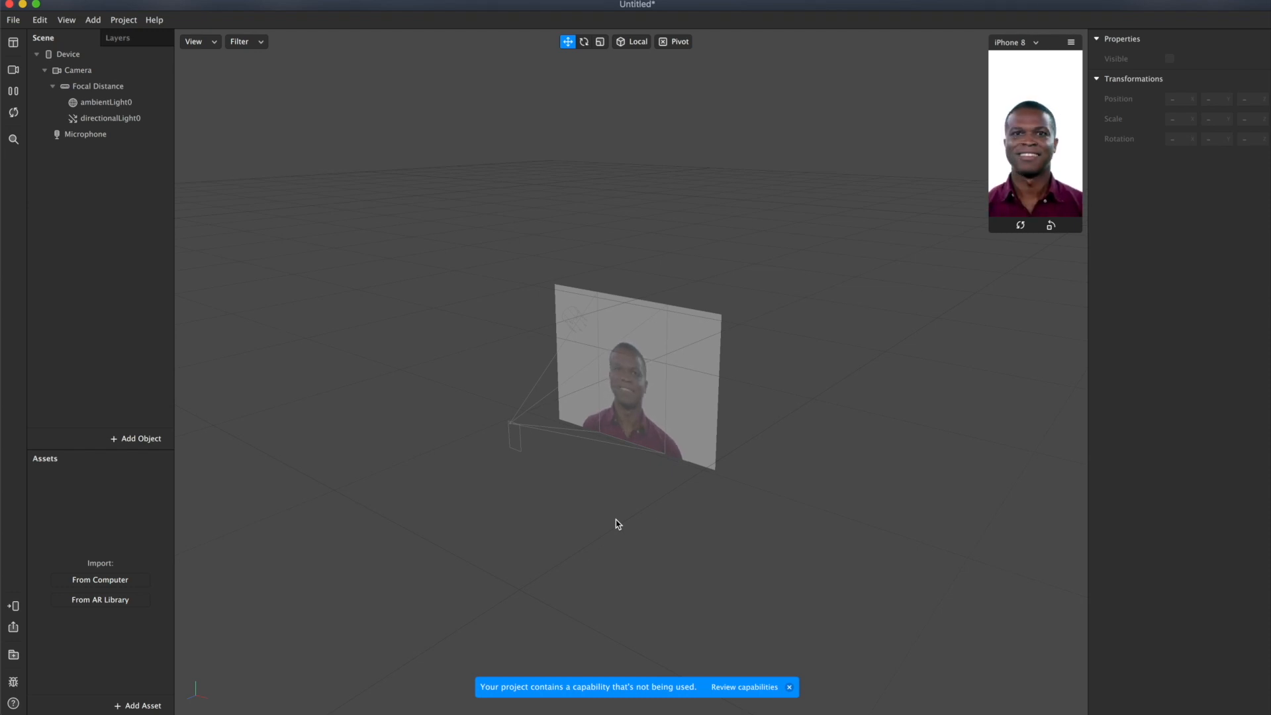
pyautogui.moveTo(561, 521)
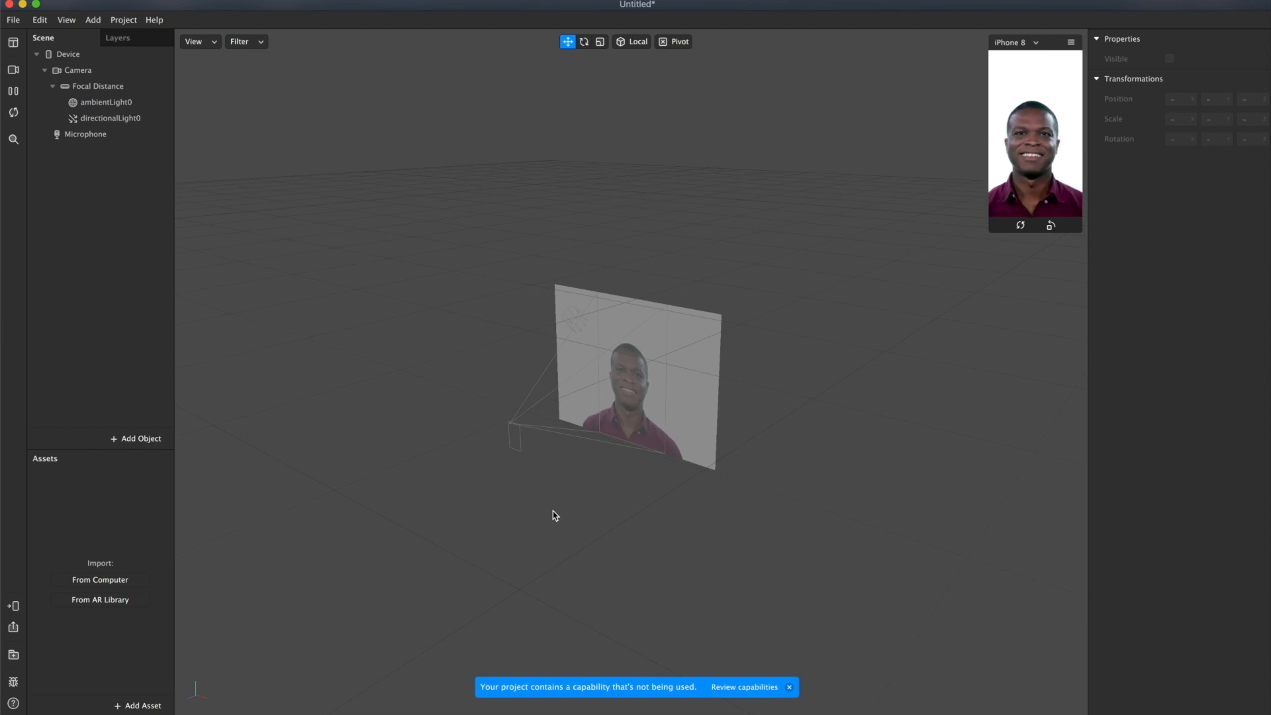
# Bring up the Project menu in the fresh project to reach Edit Properties.
pyautogui.click(106, 102)
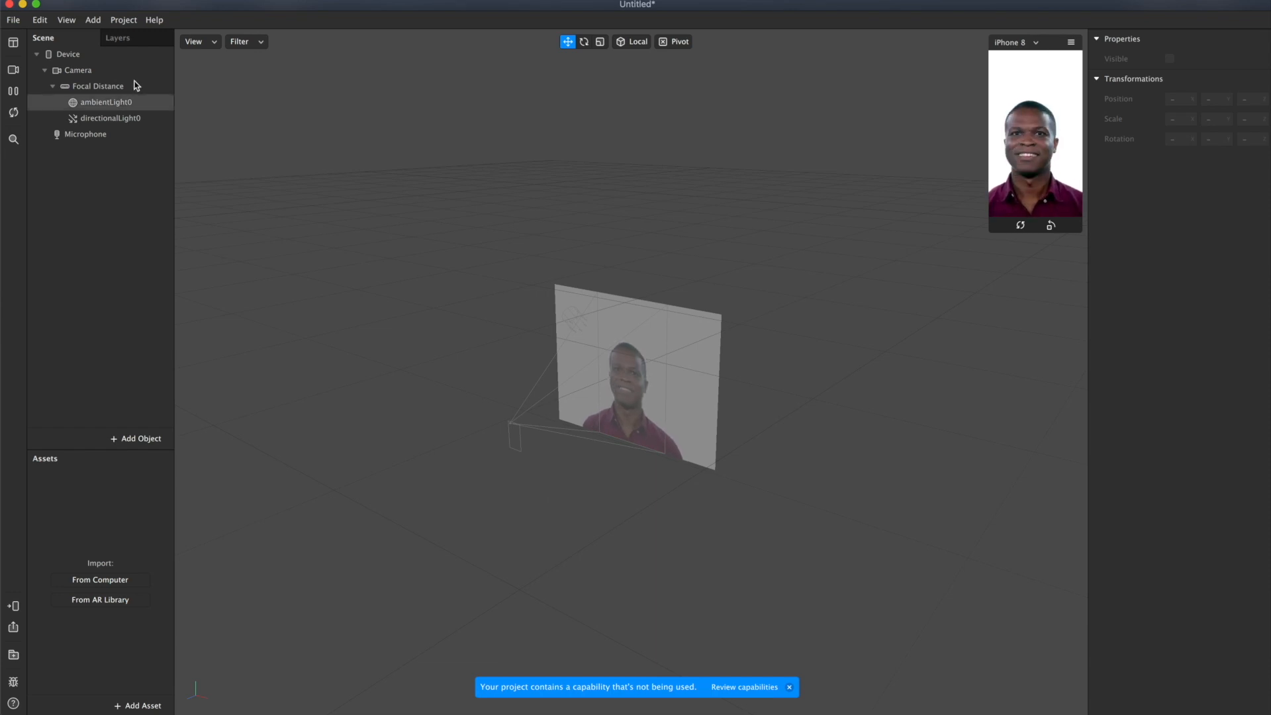
pyautogui.click(123, 20)
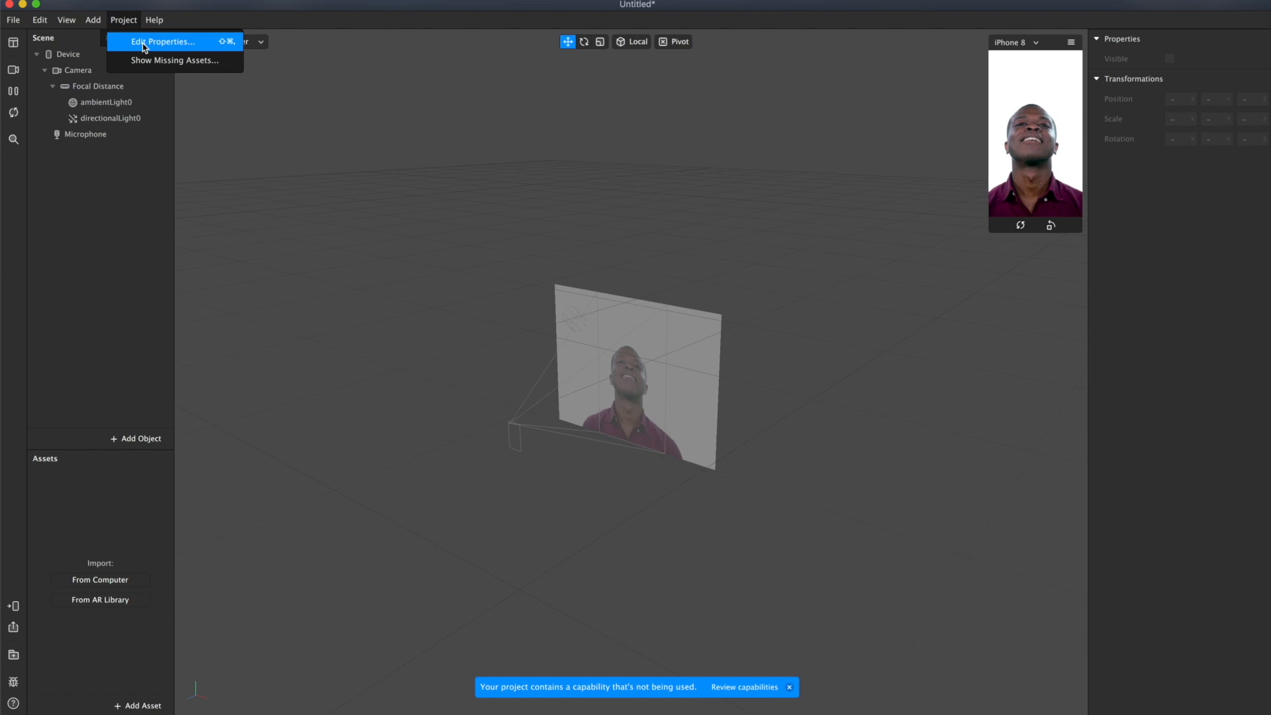
# In project properties Capabilities, search 'in' and add the Instructions capability.
pyautogui.click(162, 41)
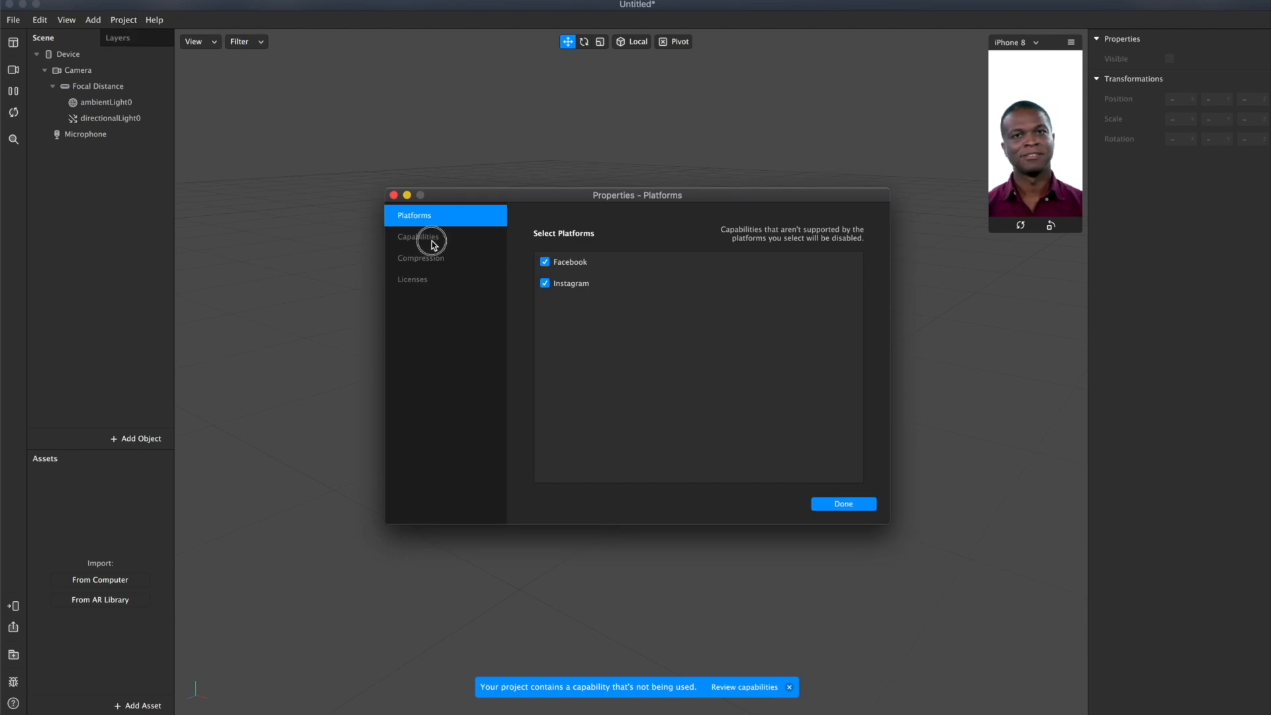
pyautogui.click(416, 235)
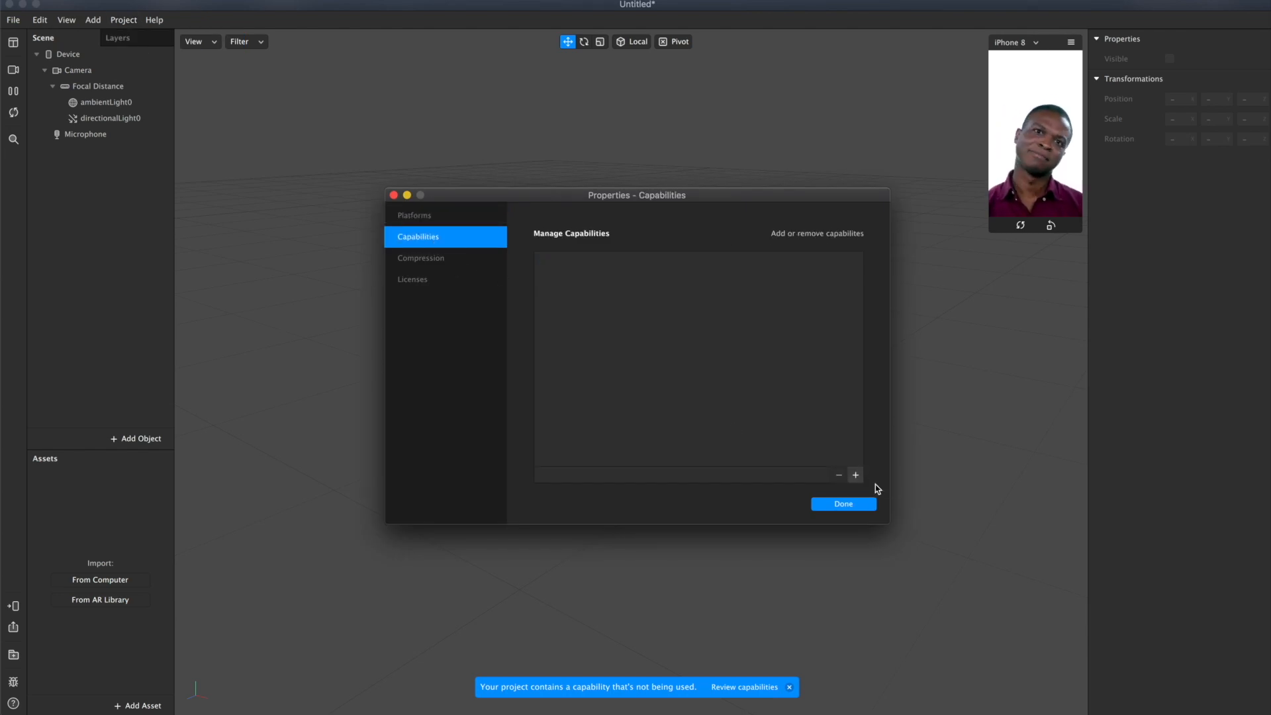
pyautogui.click(855, 475)
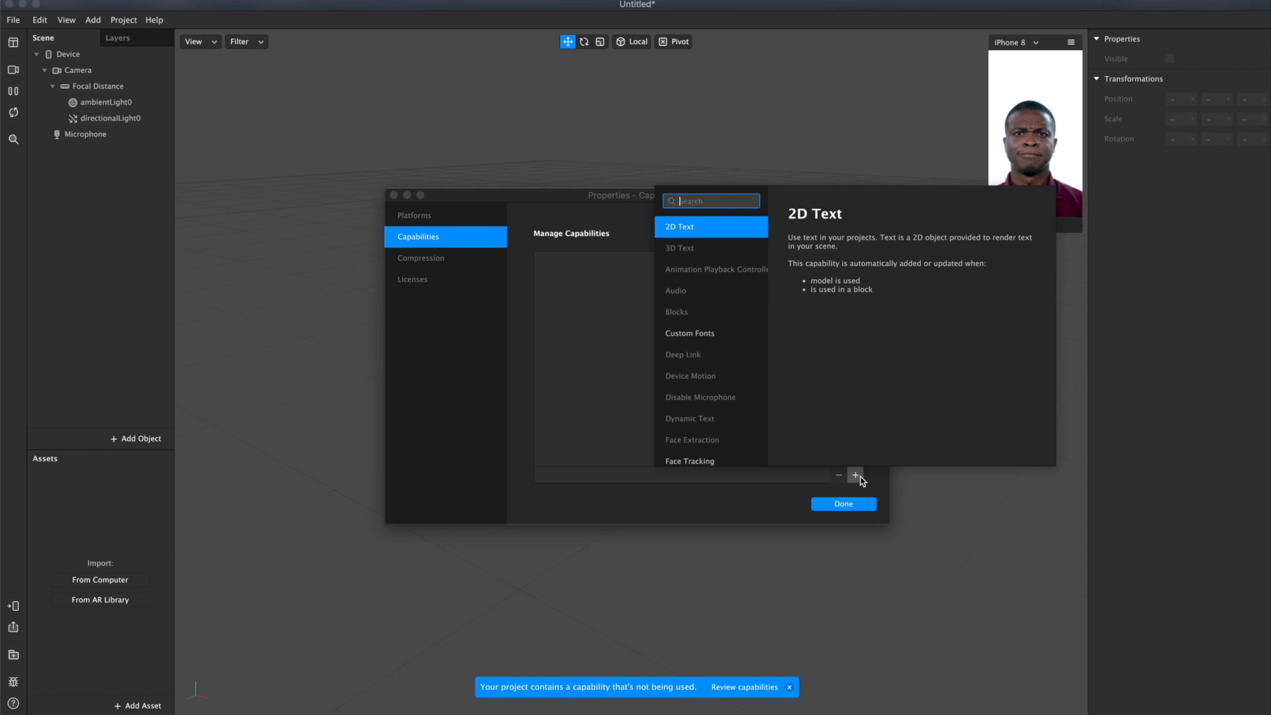
pyautogui.write('in')
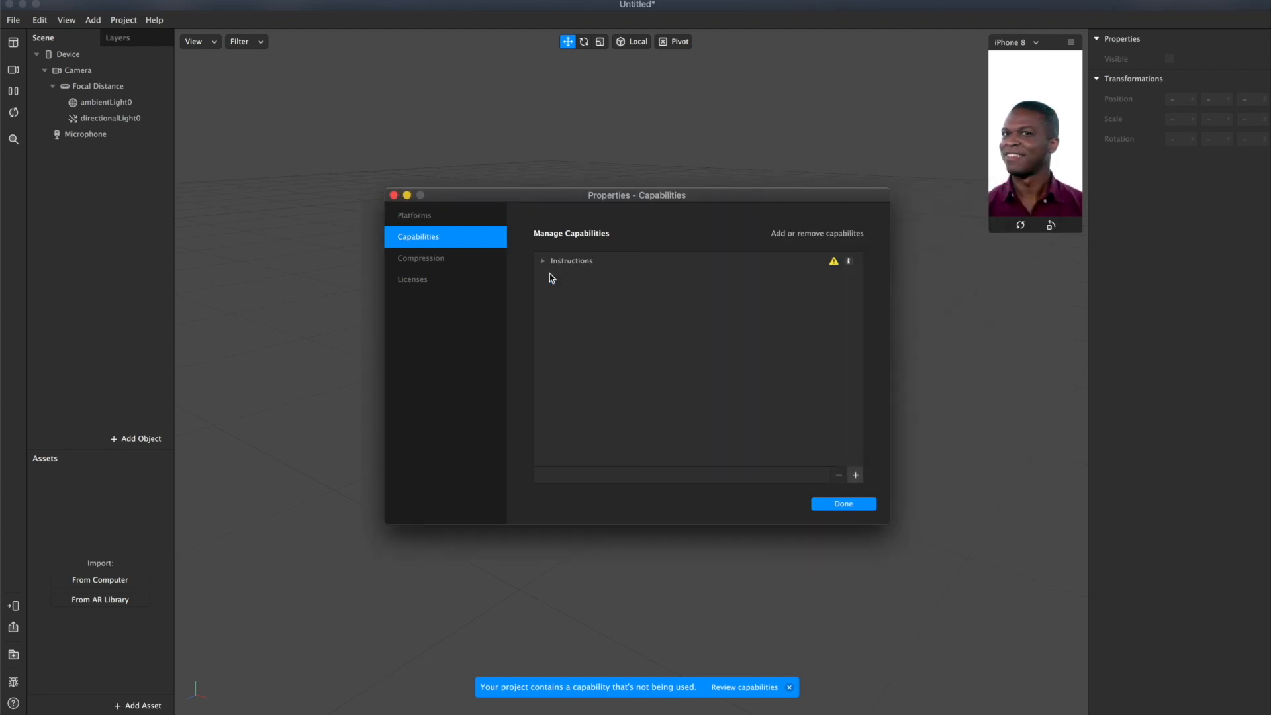
# Expand Instructions, enable Custom Instructions and show the instruction choices.
pyautogui.click(541, 260)
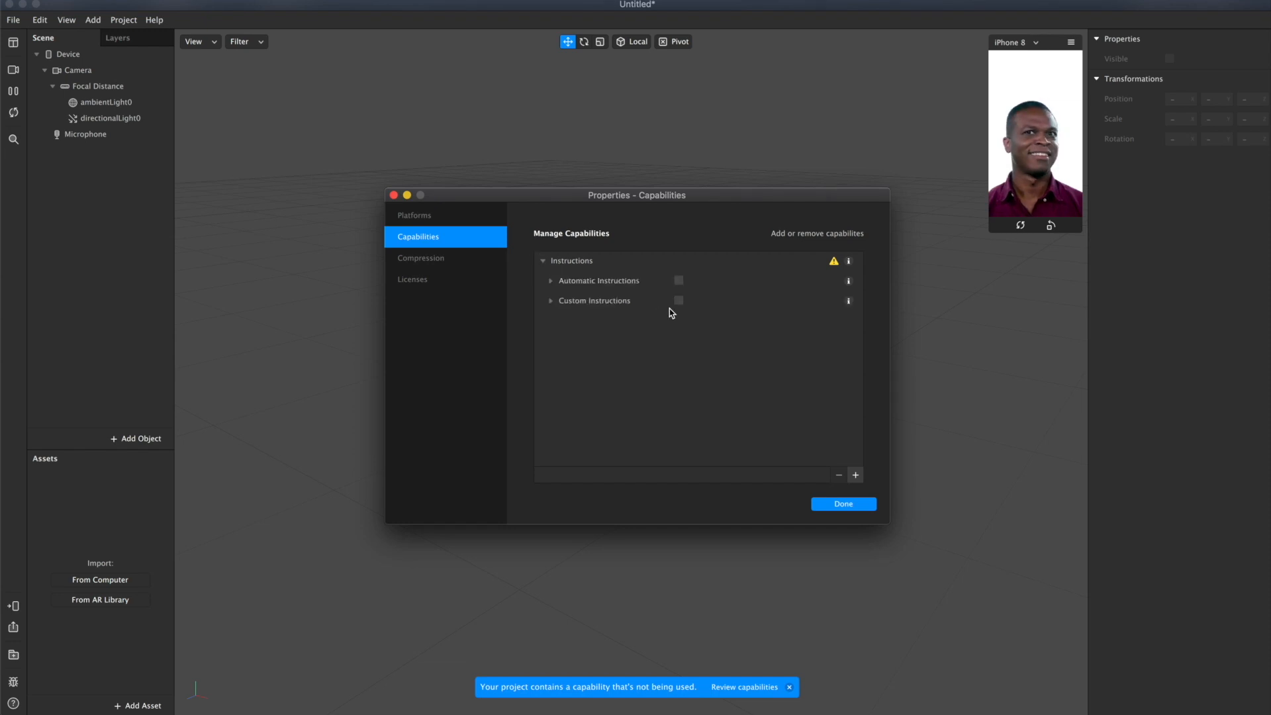
pyautogui.click(677, 301)
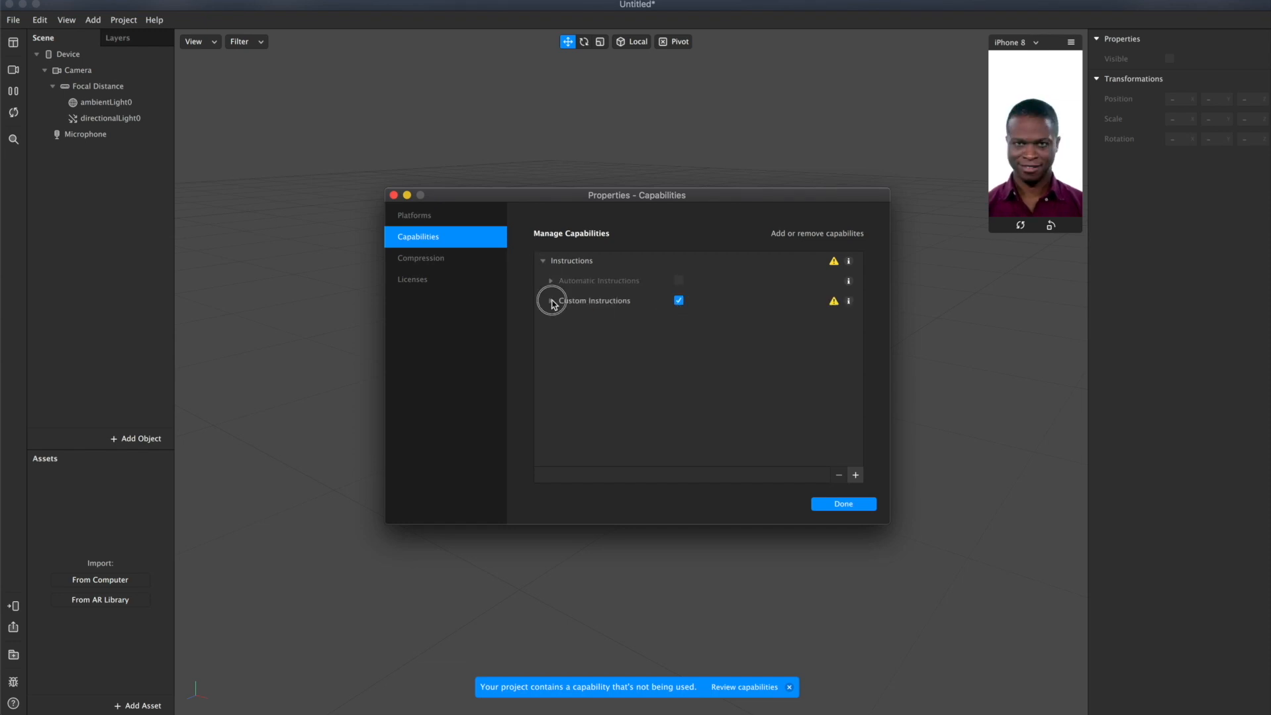
pyautogui.click(749, 321)
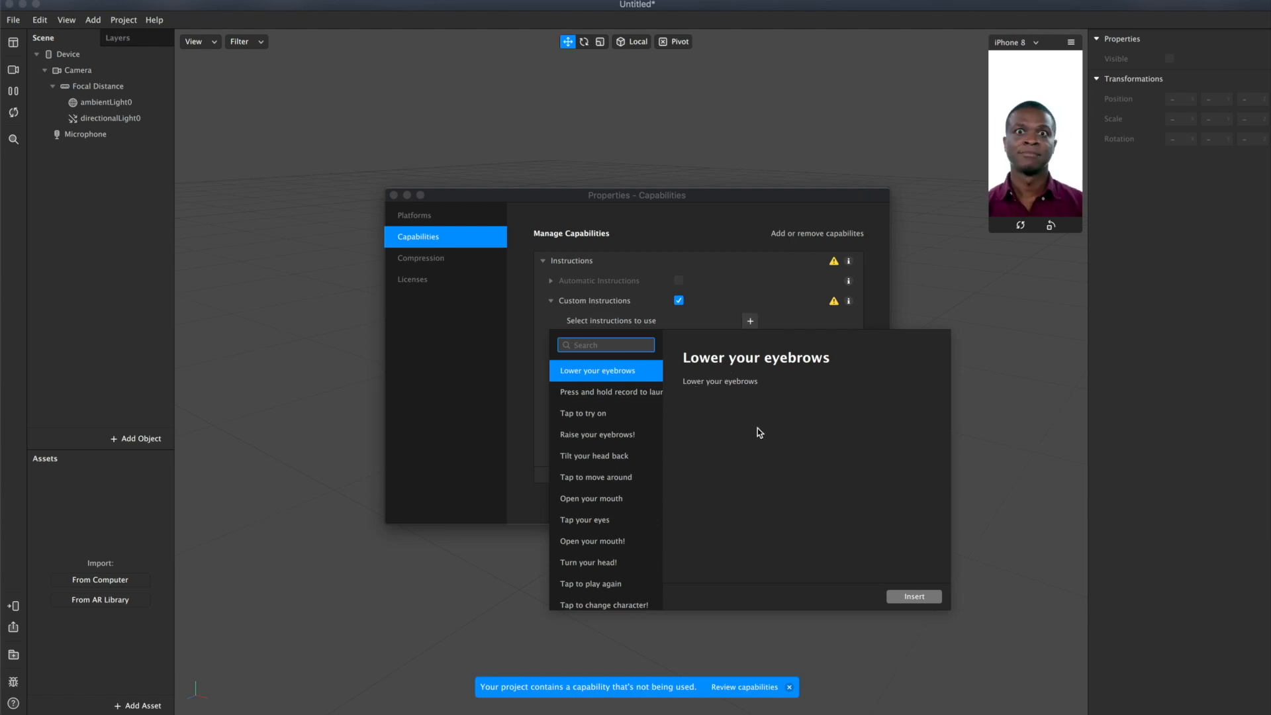
# Search 'so', add 'This effect includes sound' and close the properties with Done.
pyautogui.scroll(-3)
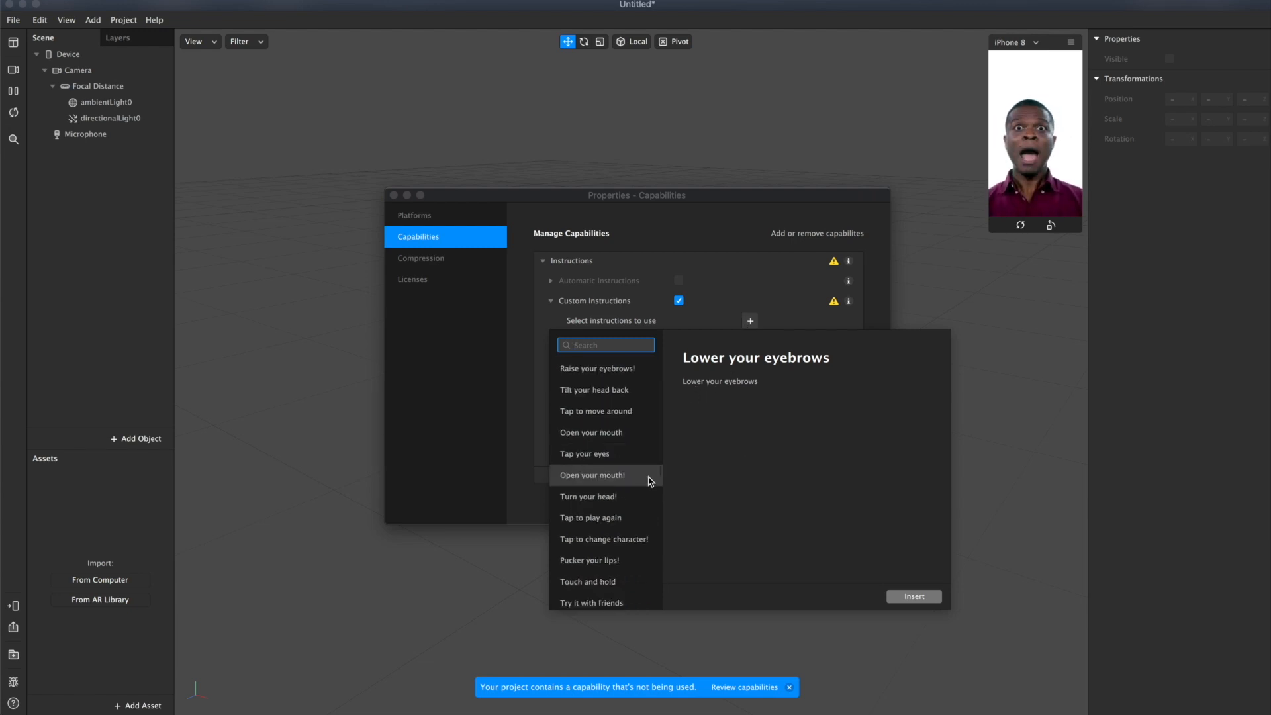
pyautogui.write('so')
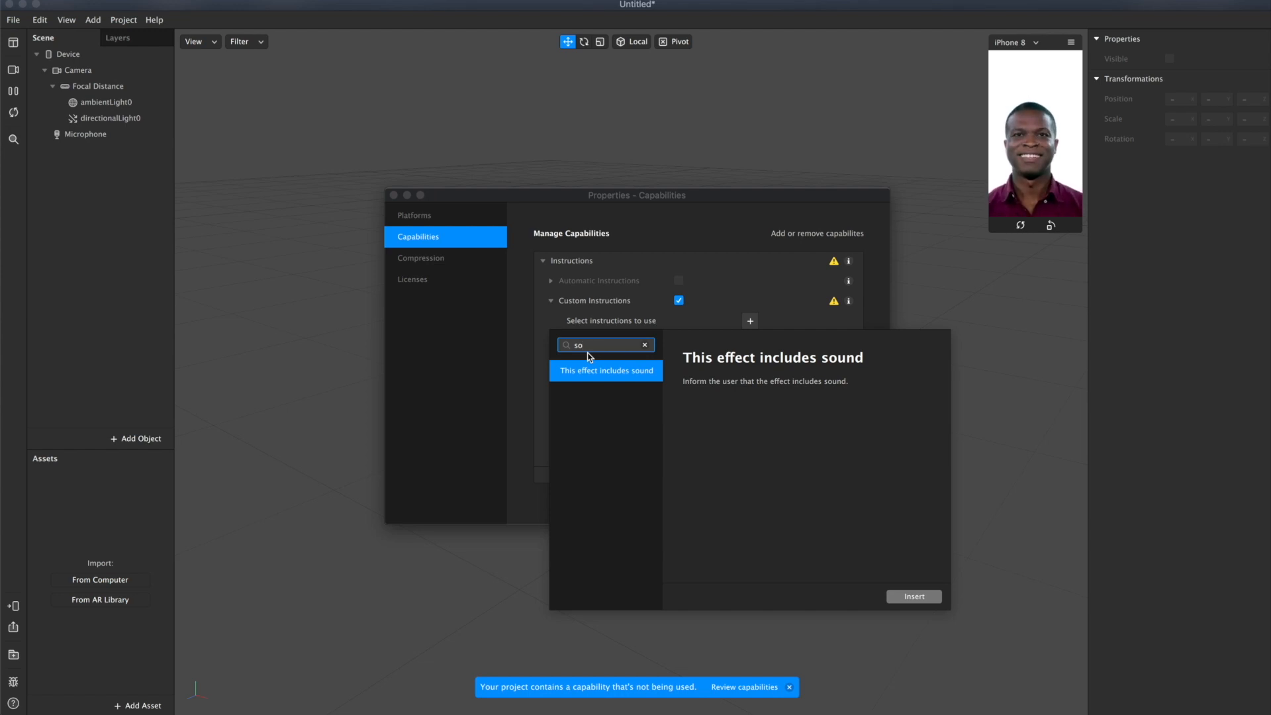
pyautogui.click(912, 596)
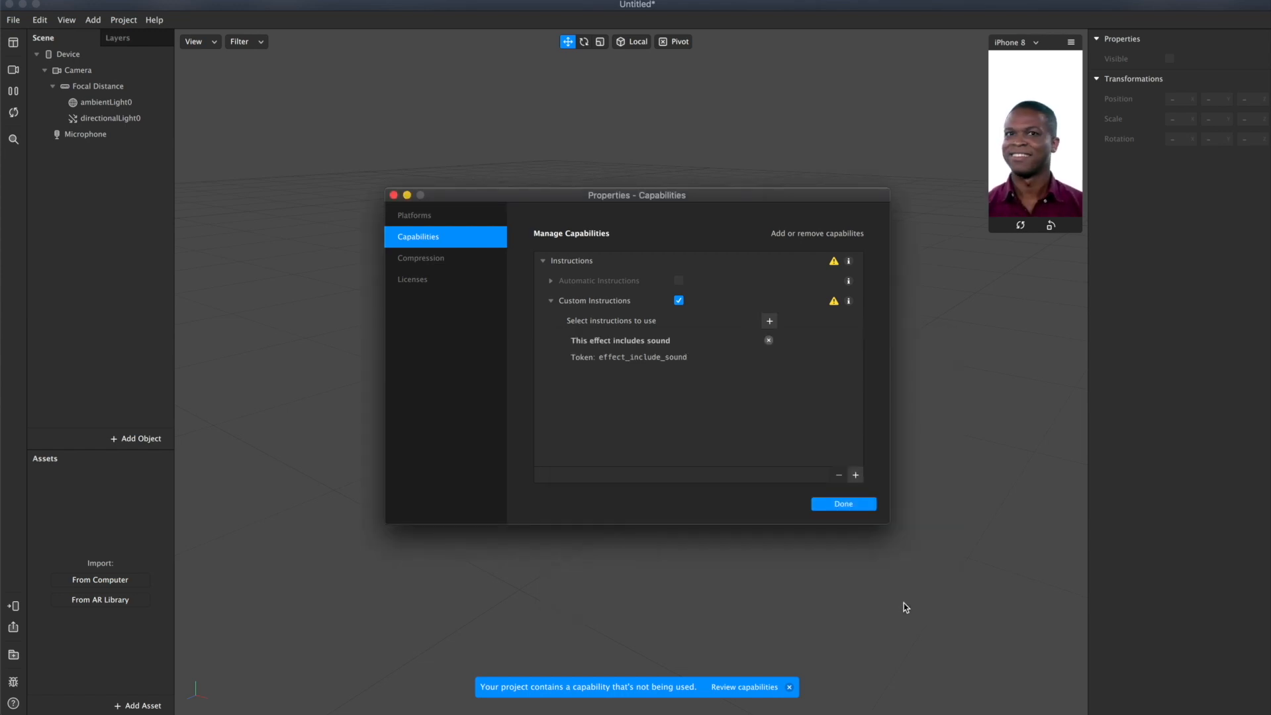
pyautogui.click(843, 503)
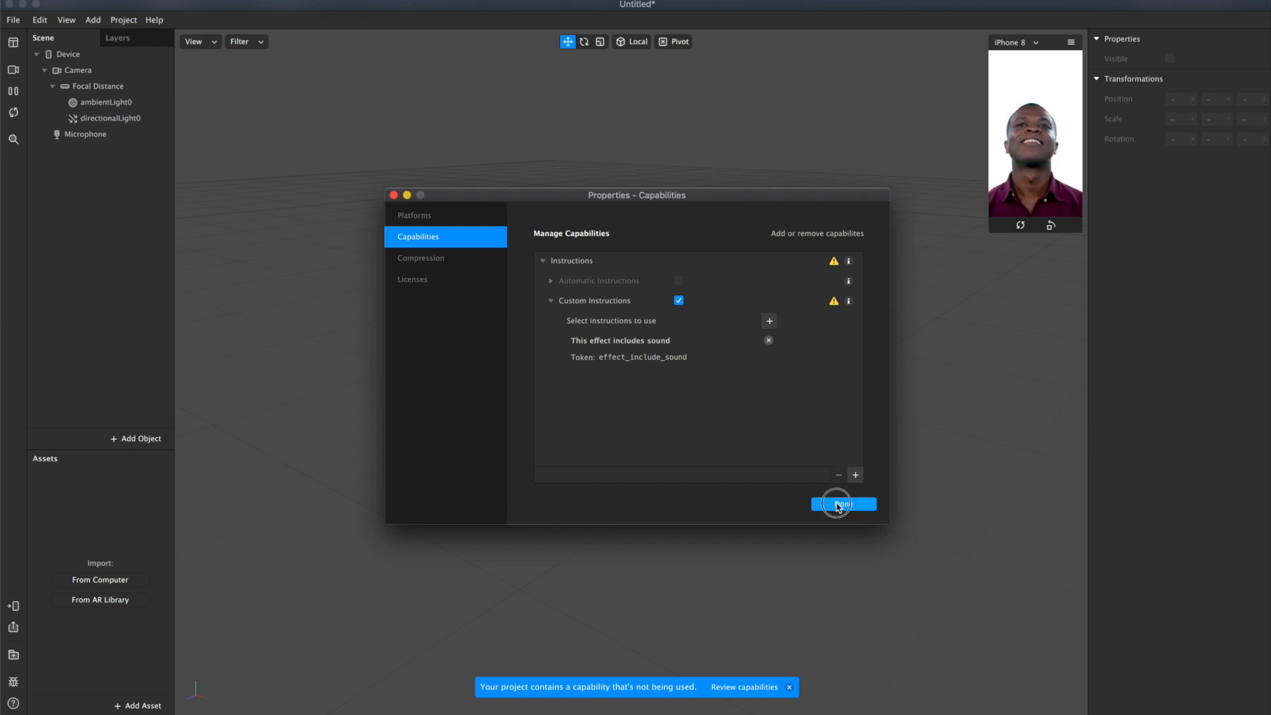
pyautogui.click(843, 503)
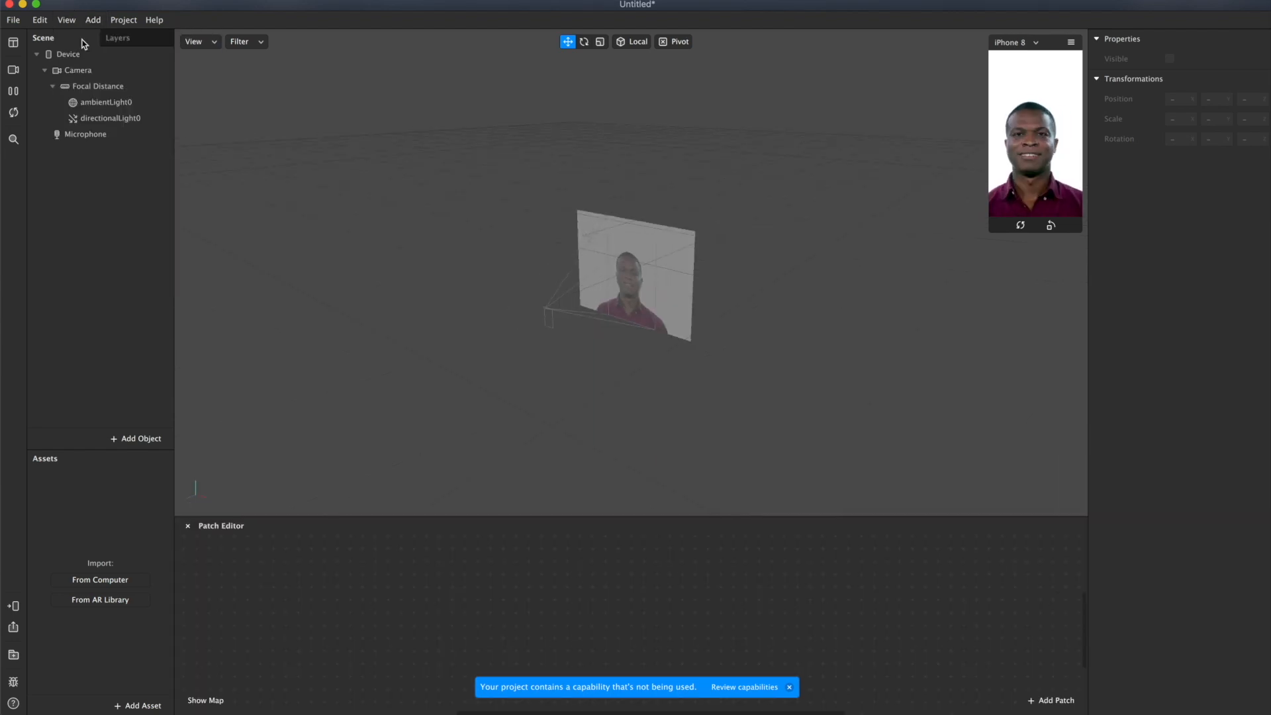
# Select Device and create an Instruction on Opening patch chain (Runtime, Less Than, Instruction).
pyautogui.click(68, 53)
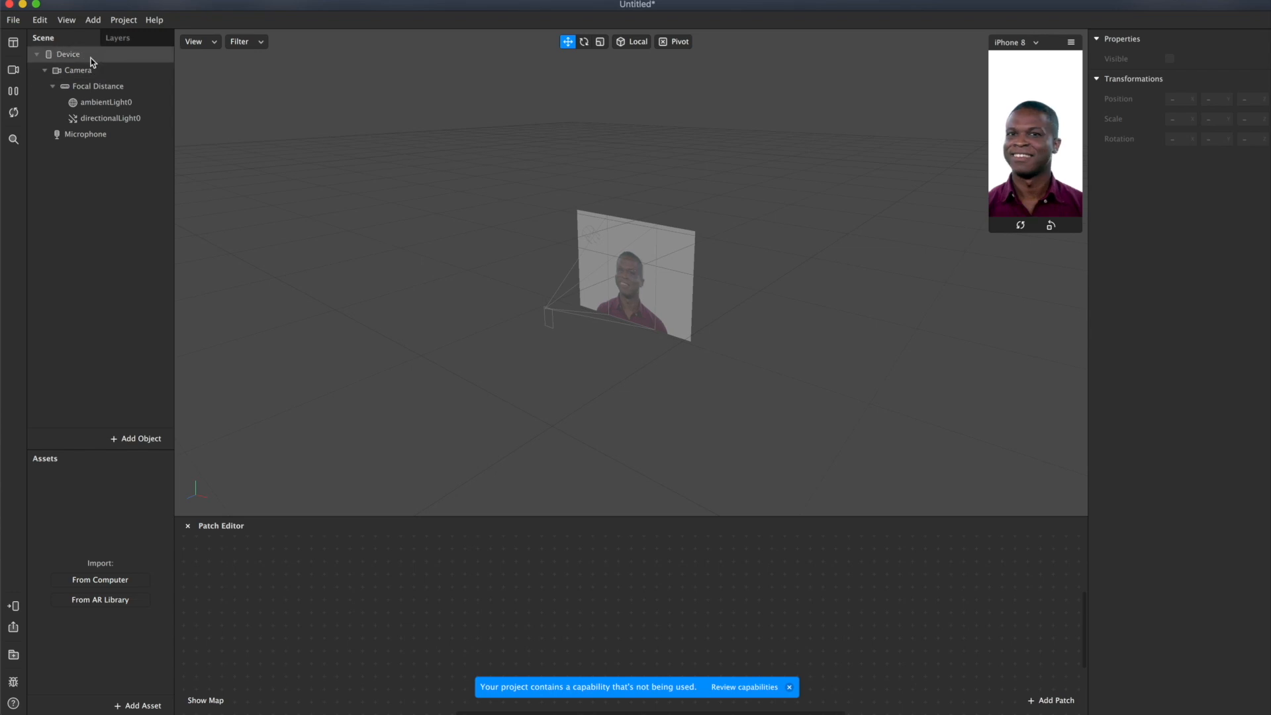
pyautogui.click(68, 55)
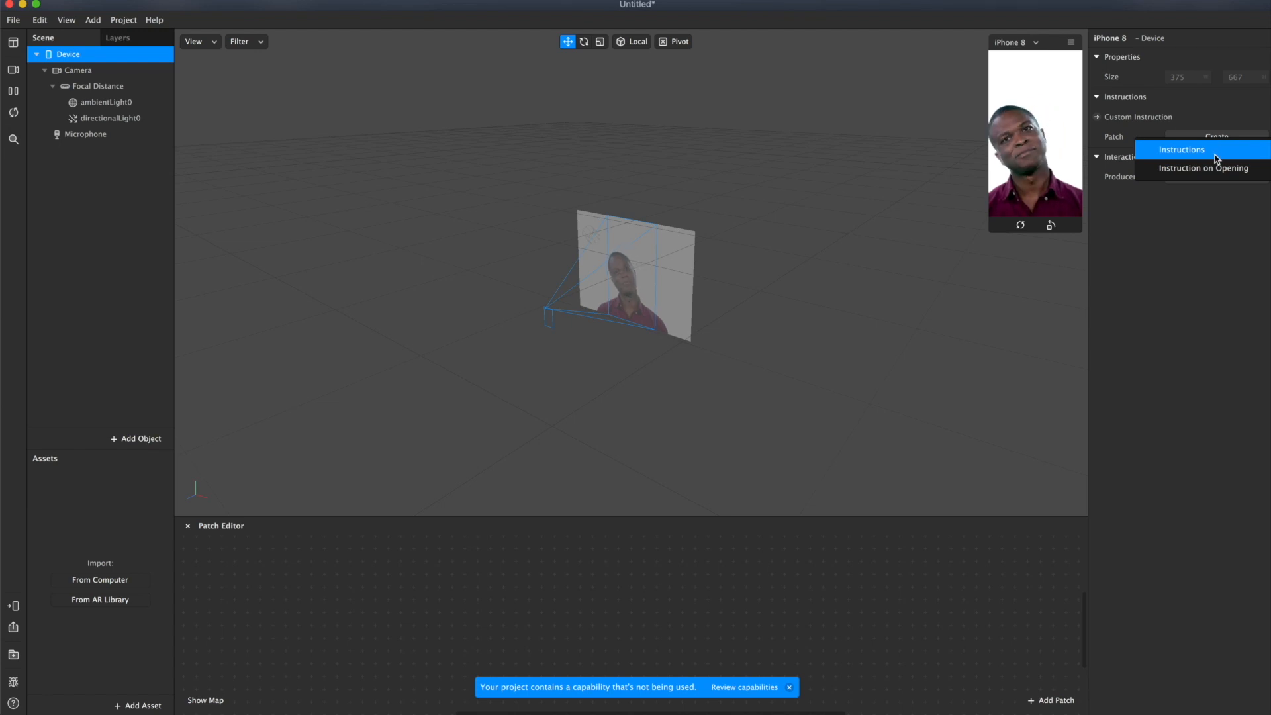
pyautogui.moveTo(1203, 169)
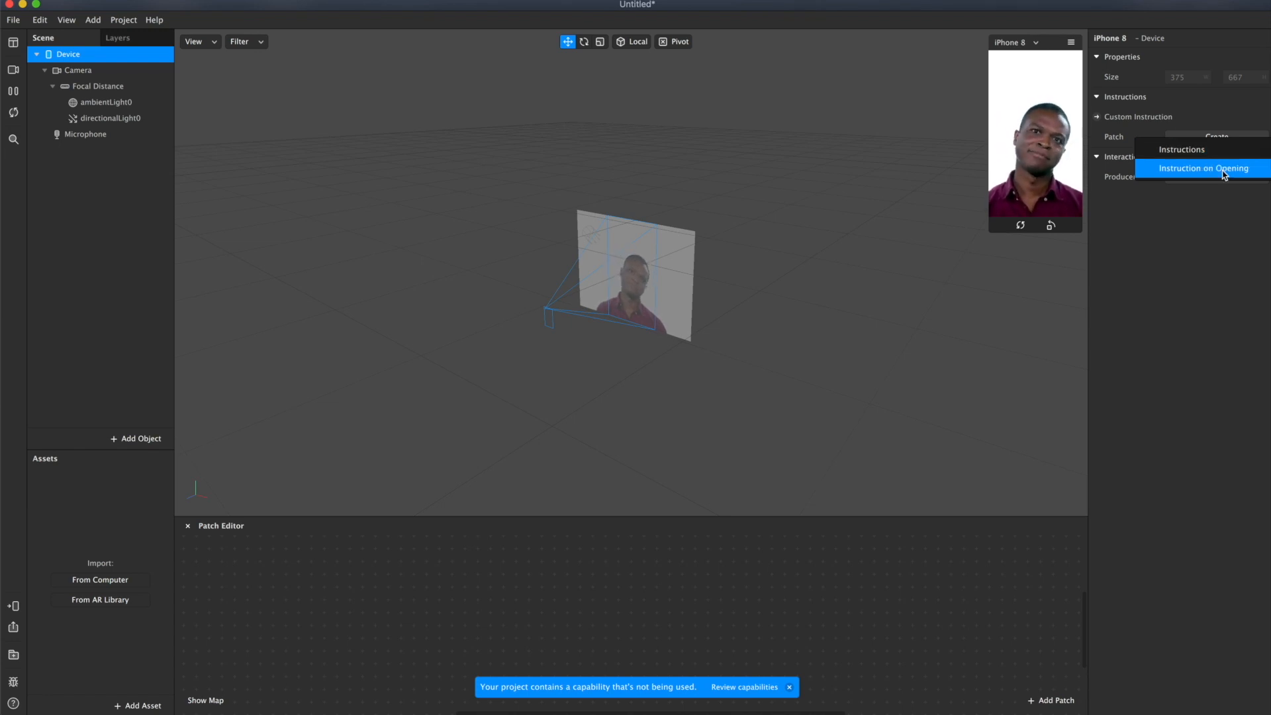
pyautogui.click(1202, 168)
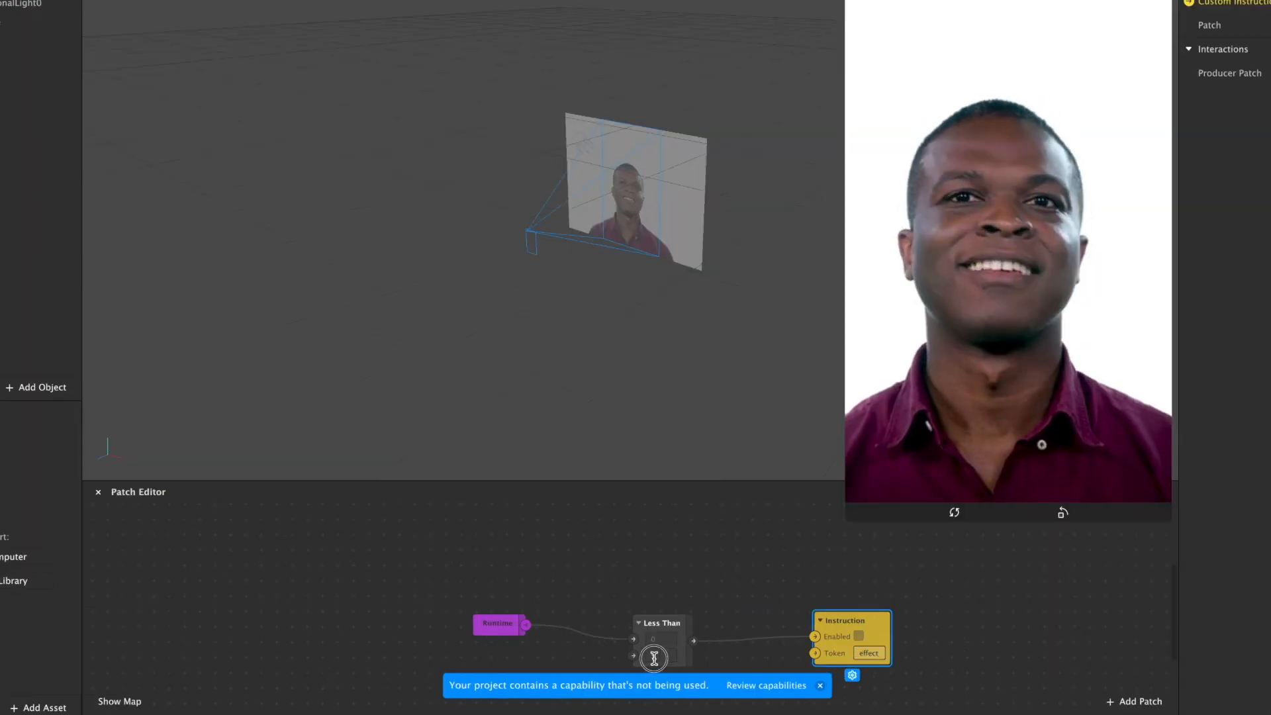
# Enter 5 as the Less Than patch's runtime comparison value.
pyautogui.click(658, 655)
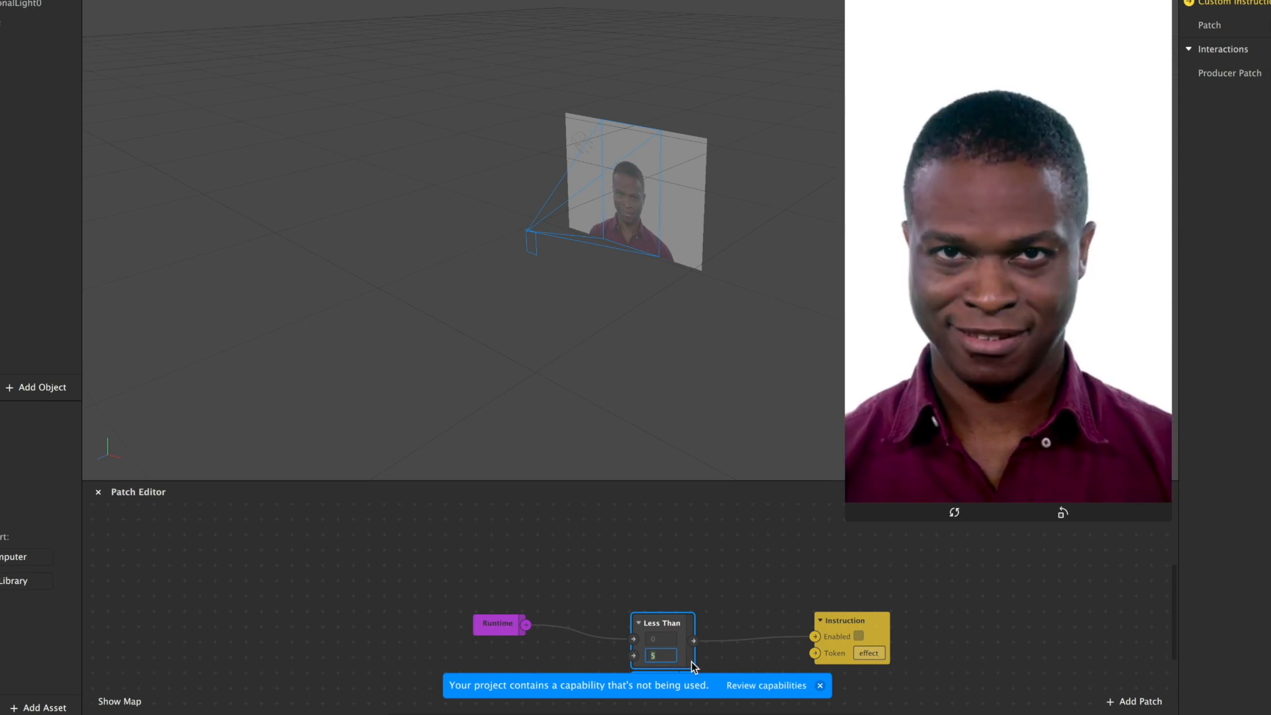